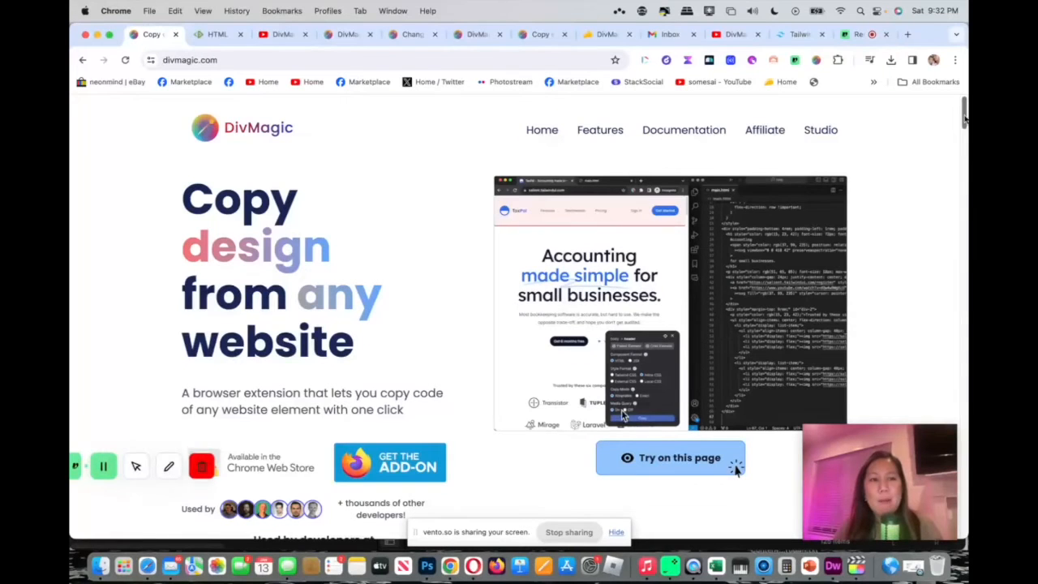
Step: Scroll the divmagic.com homepage feature sections down to the DivMagic Studio Integration description
scroll("down", 3)
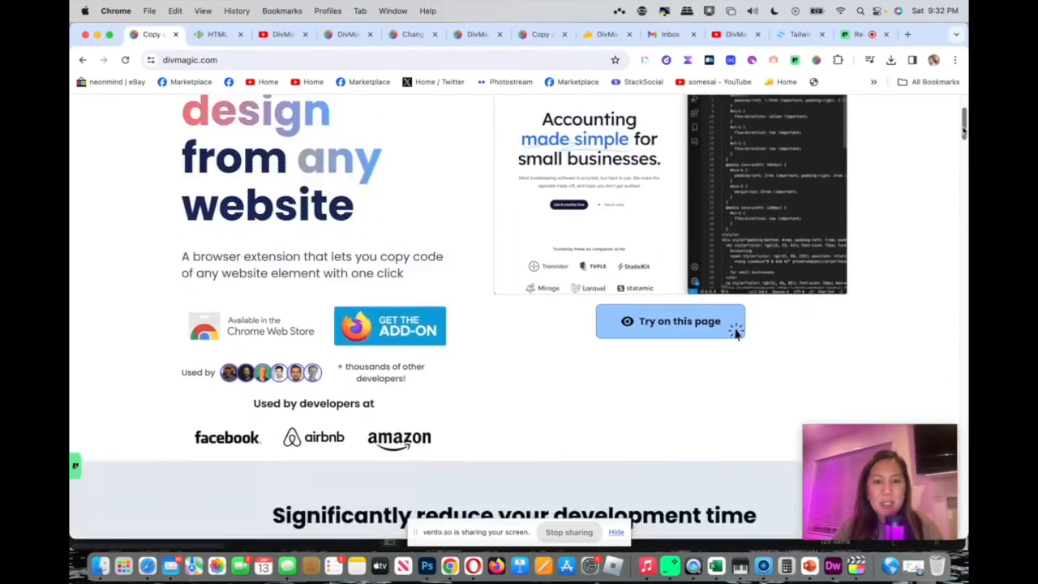
scroll("down", 3)
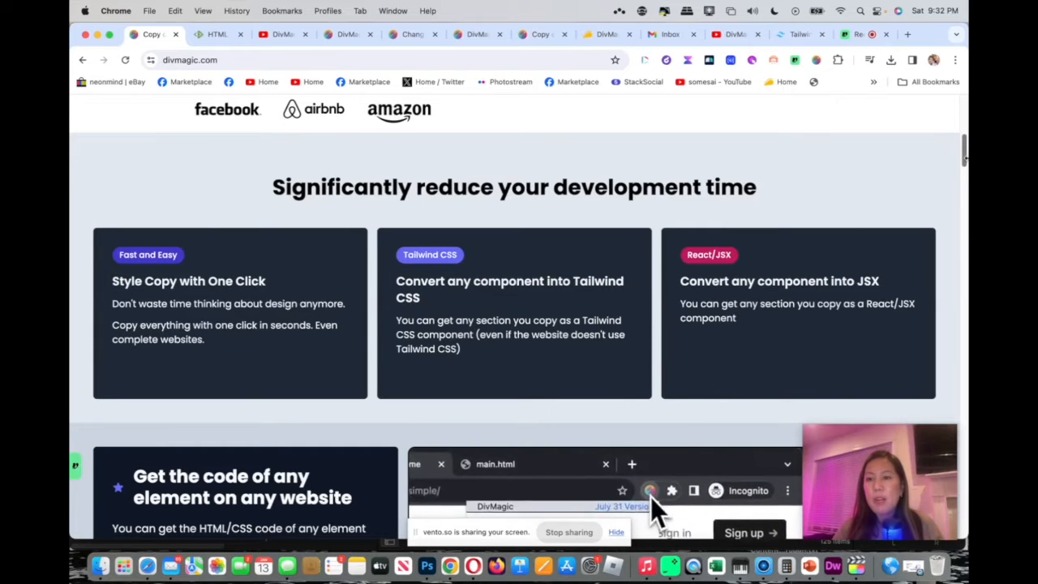
scroll("down", 3)
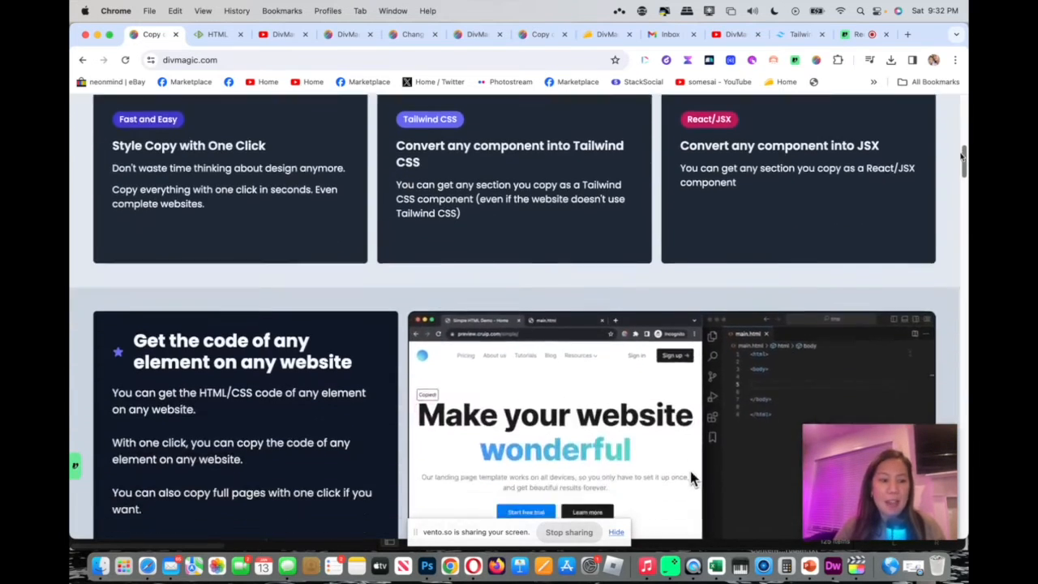
scroll("down", 3)
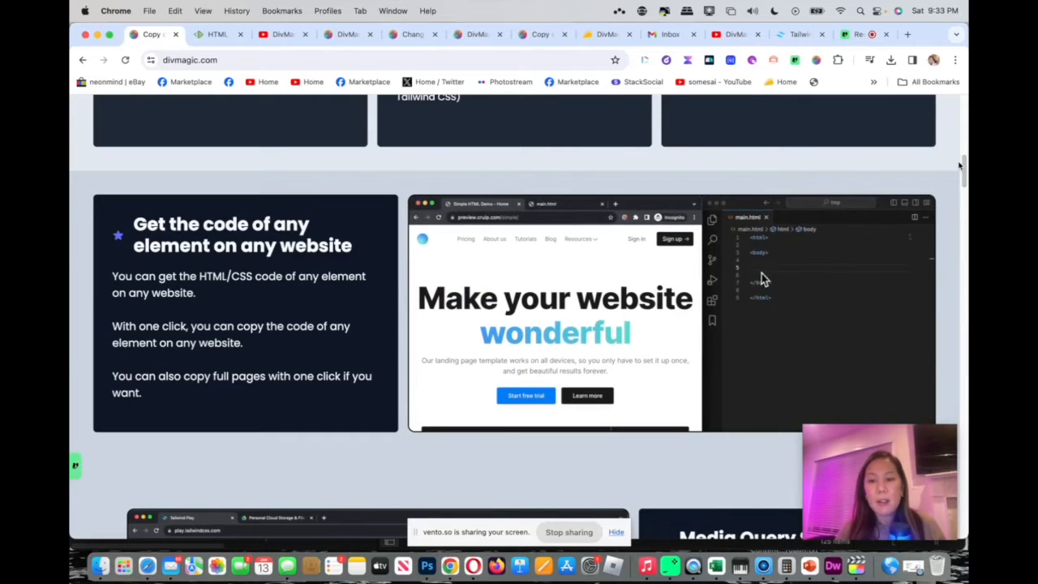
scroll("down", 3)
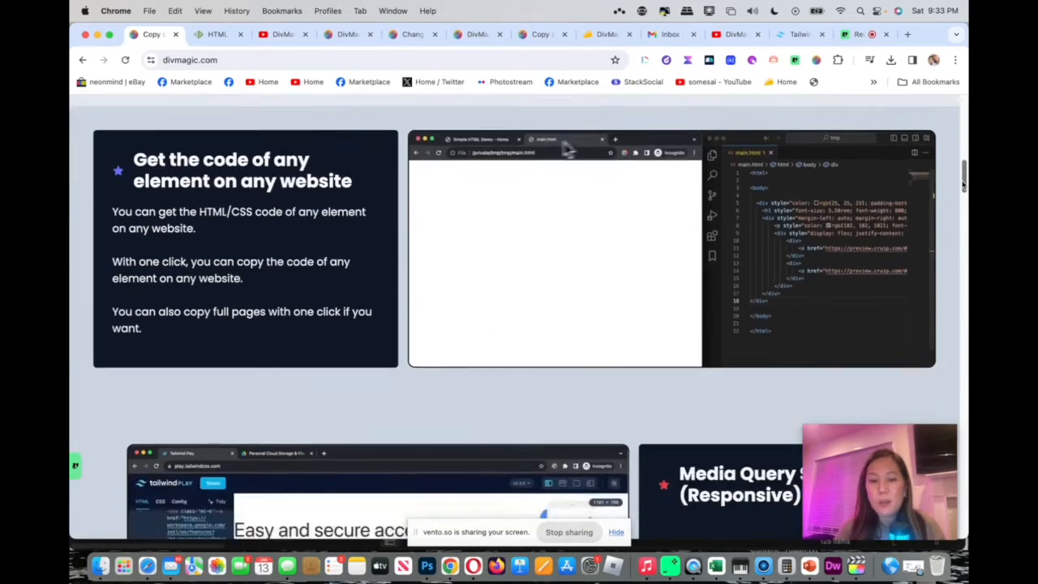
scroll("down", 3)
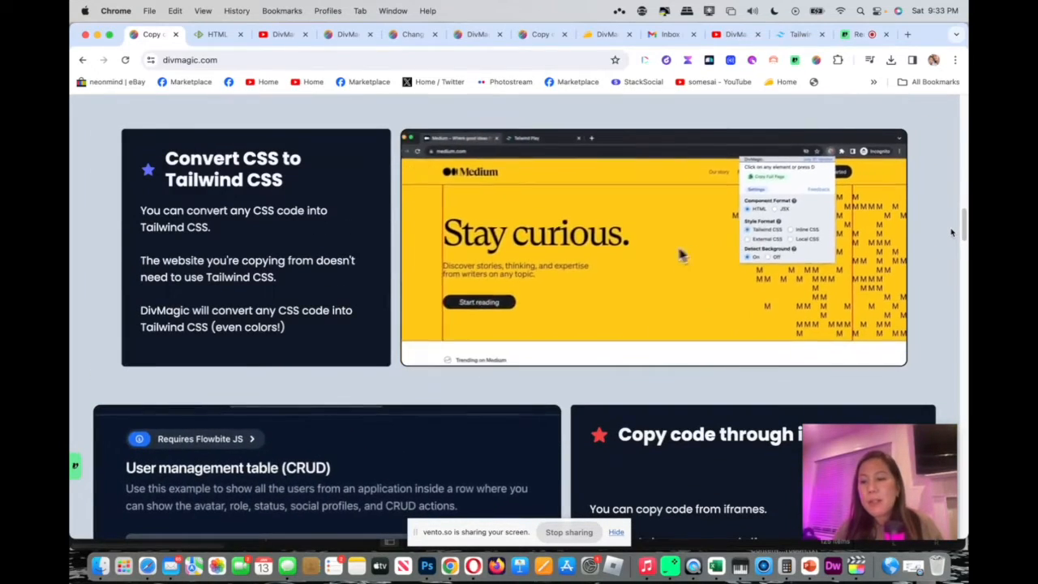
scroll("down", 3)
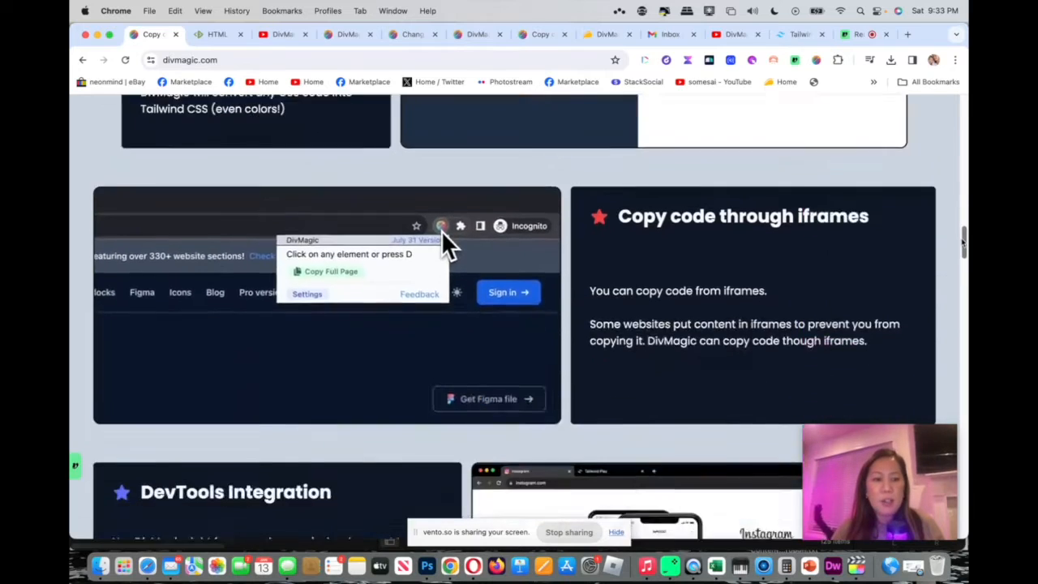
scroll("down", 3)
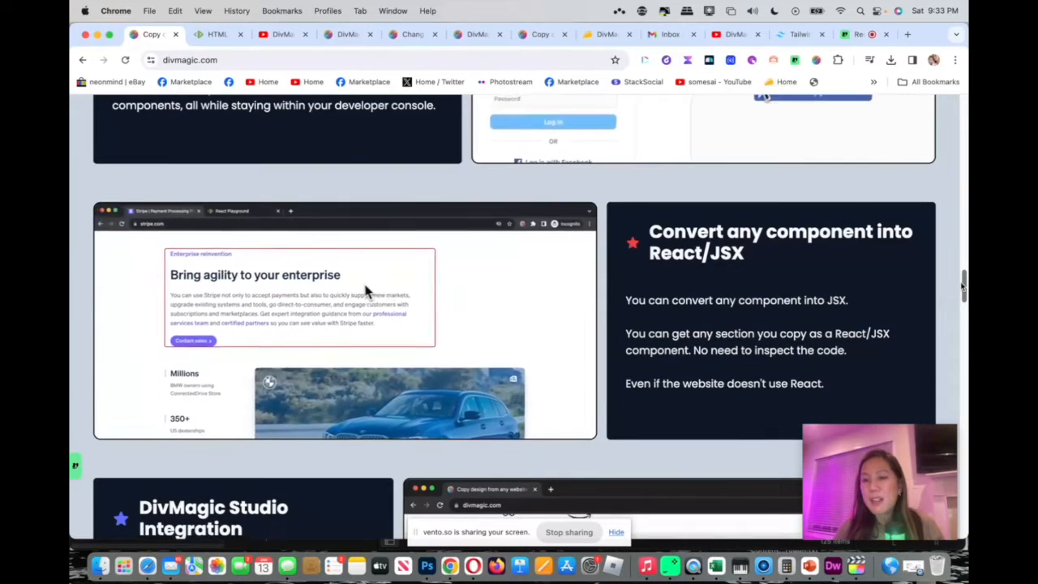
scroll("down", 3)
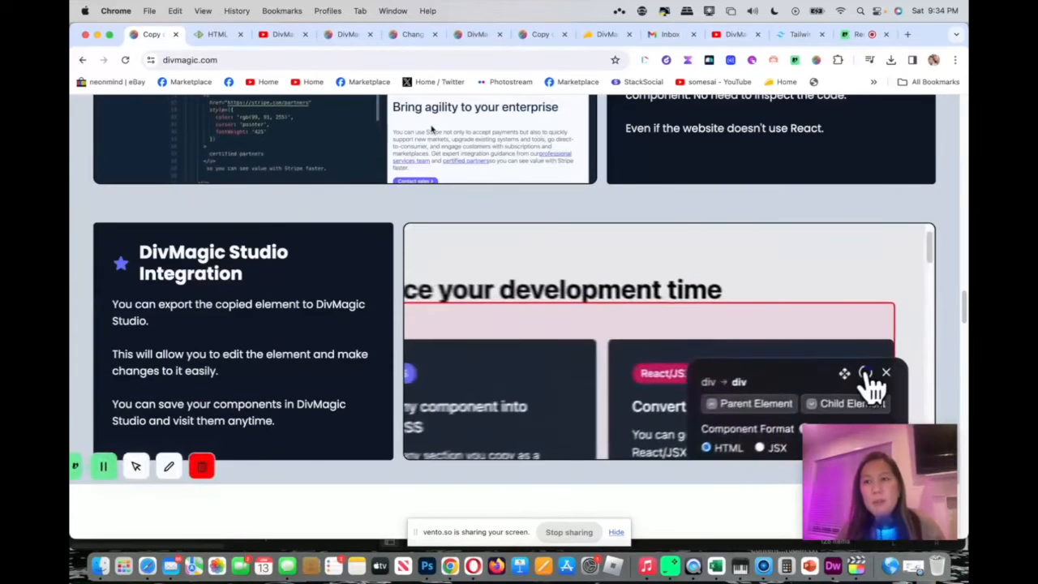
Step: Switch to the 'How to make a Wix website' article and start DivMagic element selection
left_click(886, 371)
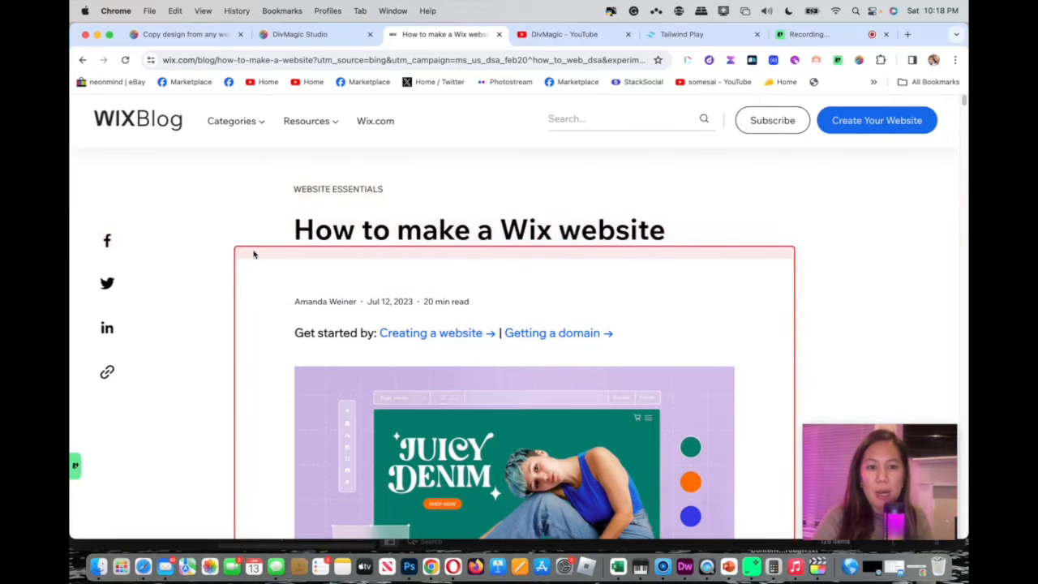
Step: Select the article block, try Balanced and Exact modes, then copy it in Adaptable mode
left_click(256, 260)
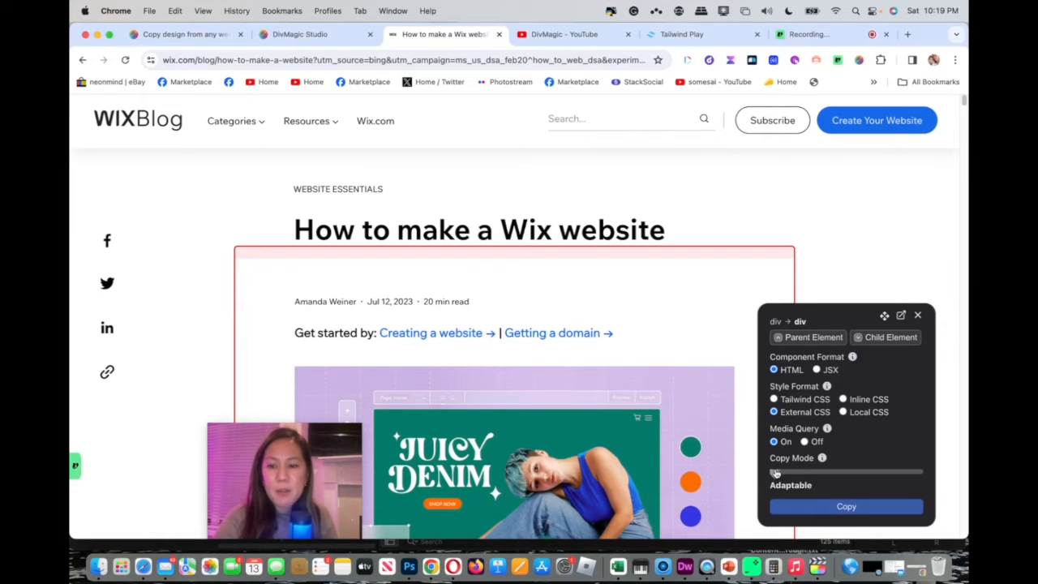
left_click_drag(775, 471, 846, 471)
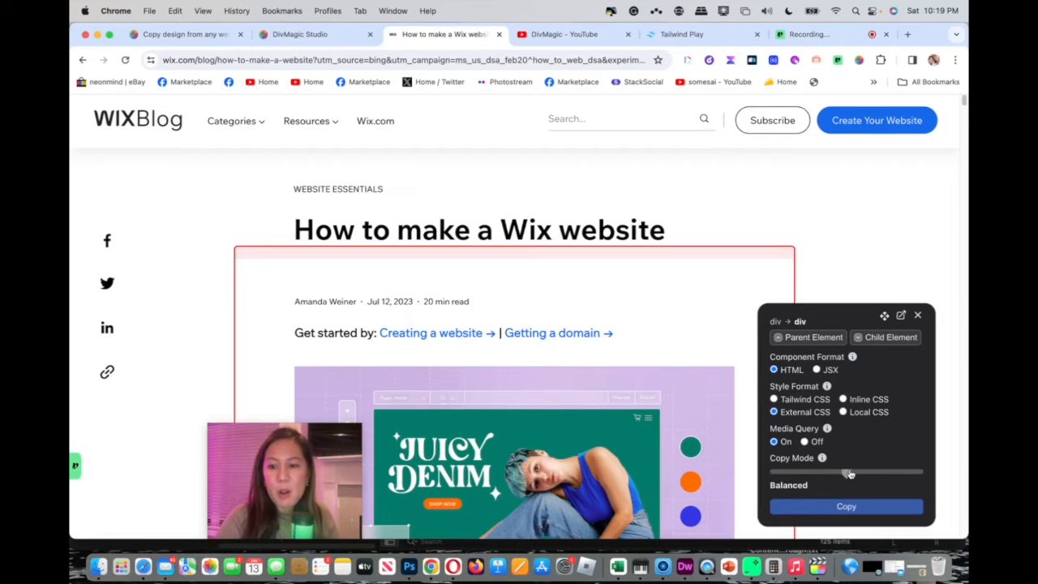
left_click_drag(847, 472, 918, 472)
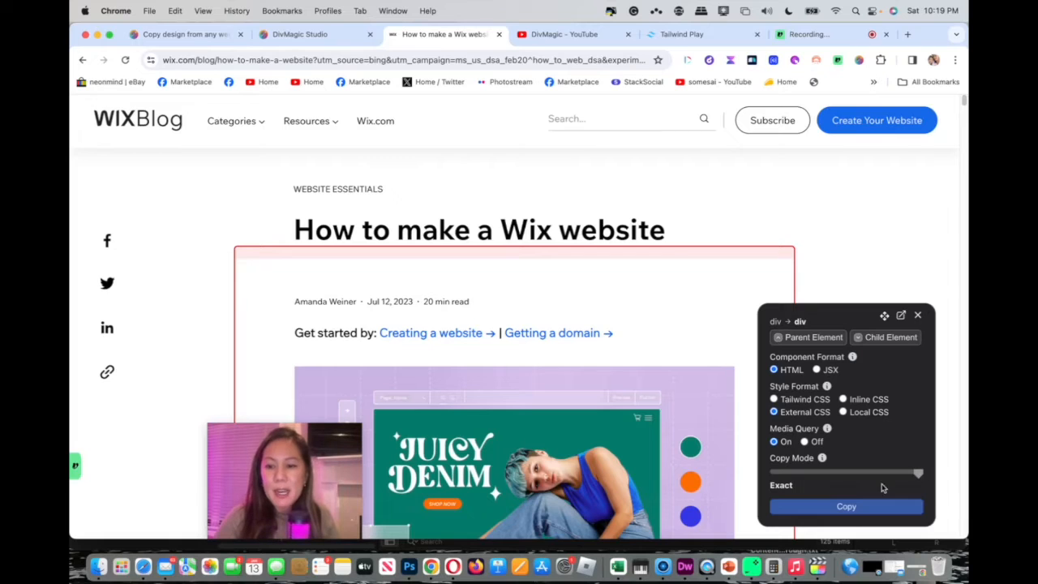
mouse_move(792, 485)
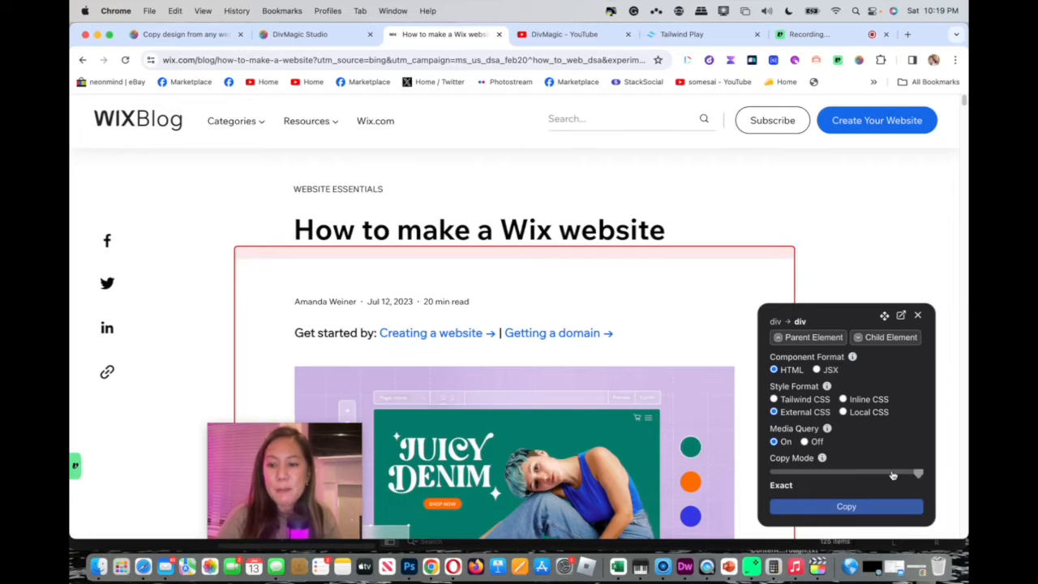
left_click_drag(892, 474, 846, 474)
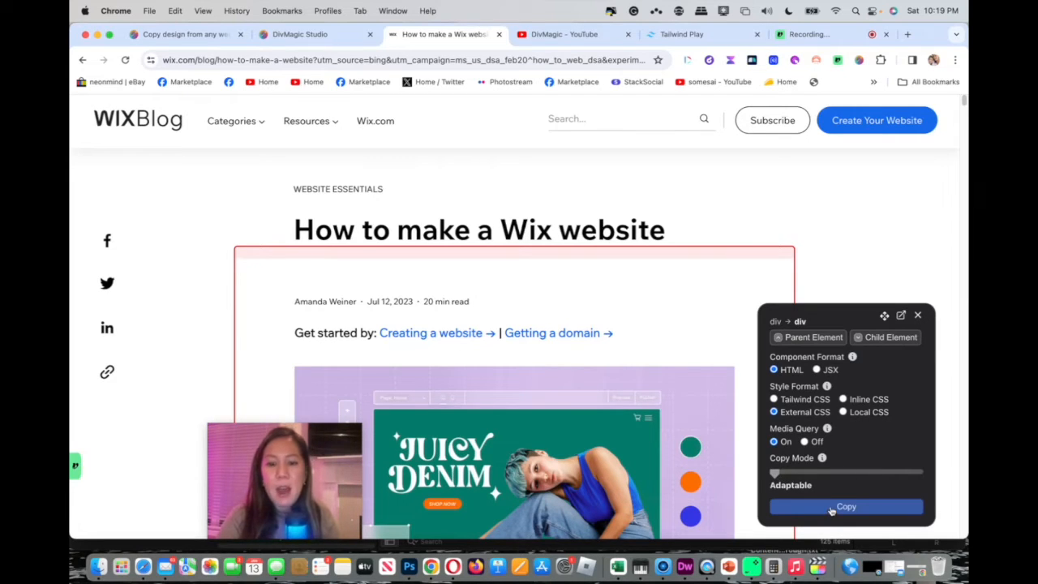
left_click(845, 506)
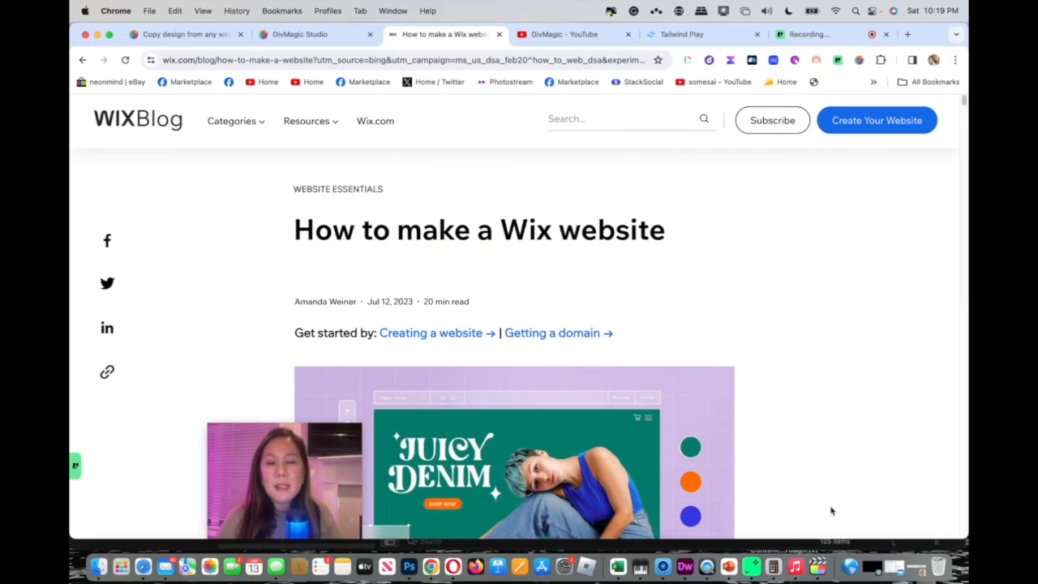
mouse_move(755, 323)
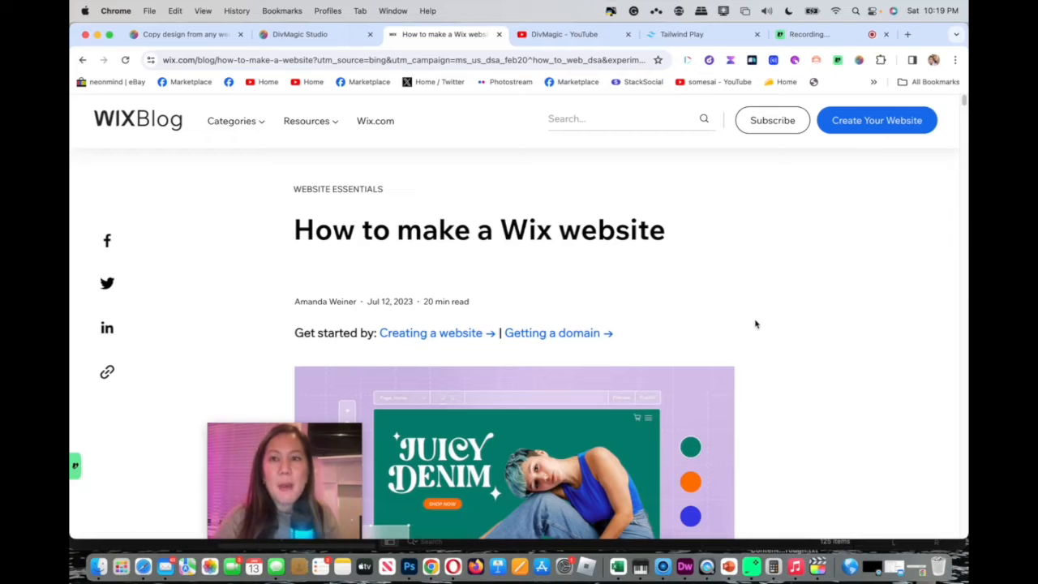
left_click(307, 120)
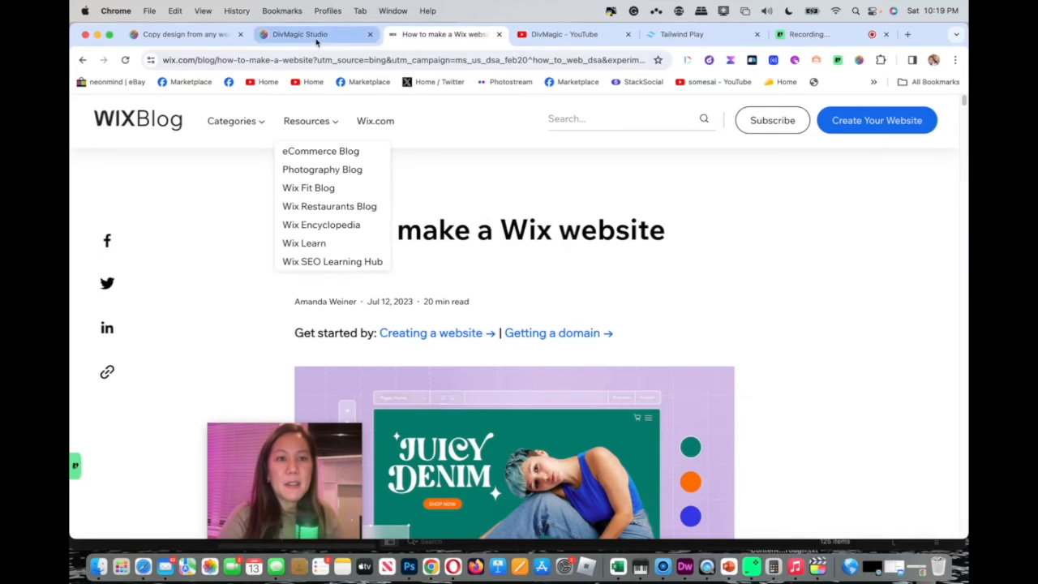
Step: Paste the Wix article code over DivMagic Studio's starter code, then review the preview
left_click(313, 34)
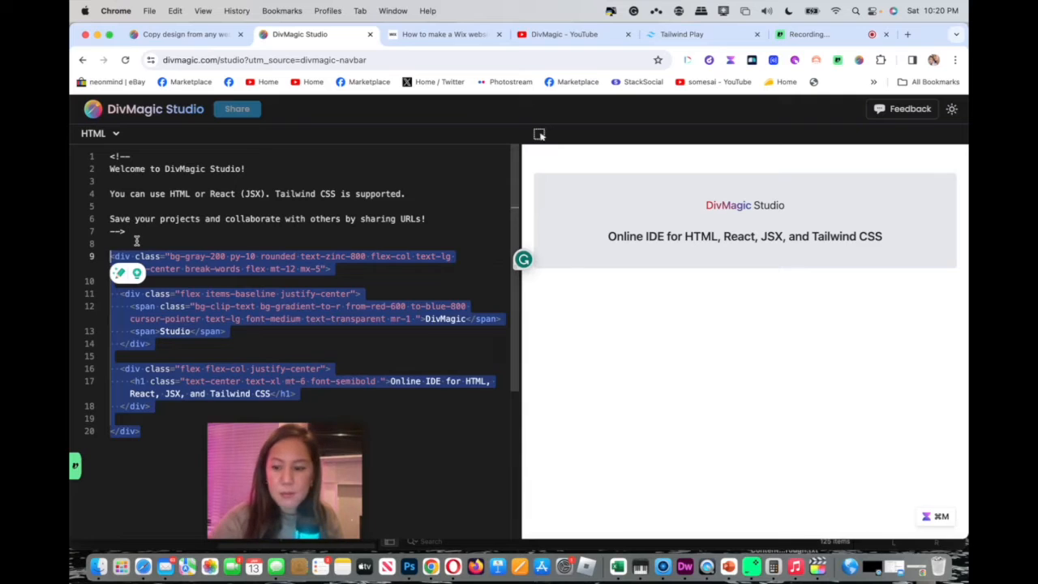
key("Delete")
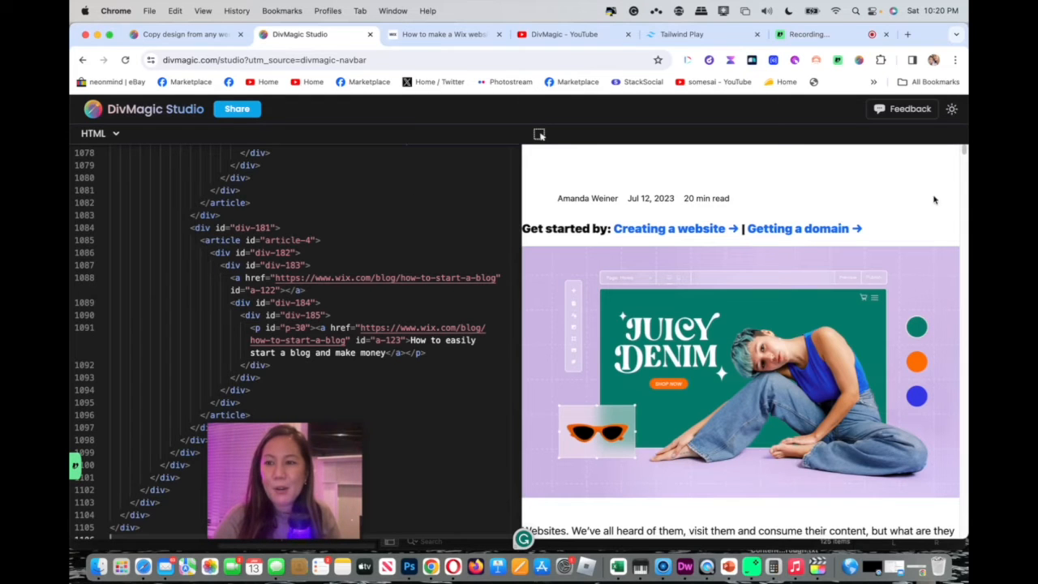
scroll("down", 3)
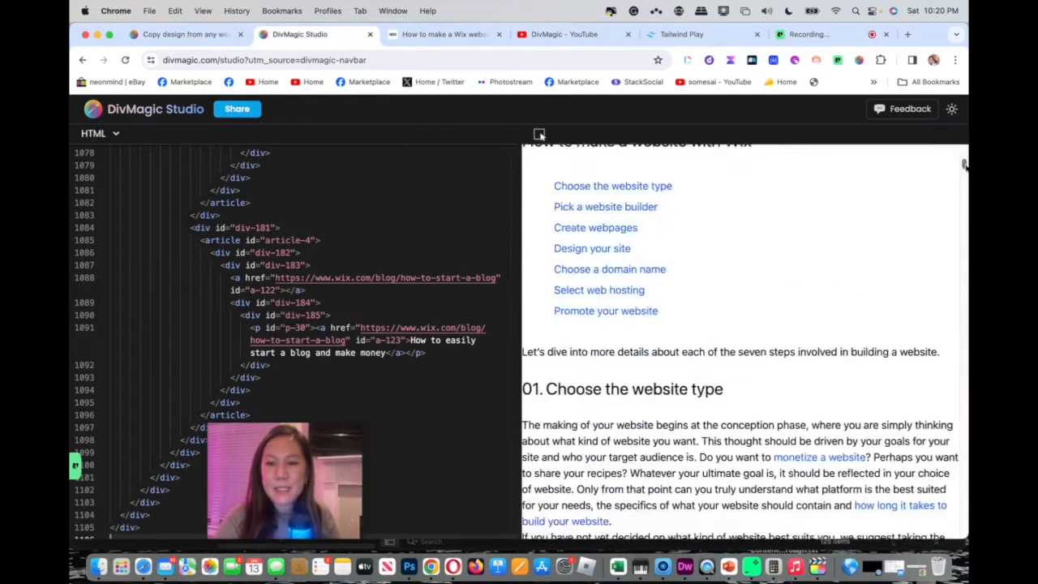
scroll("down", 3)
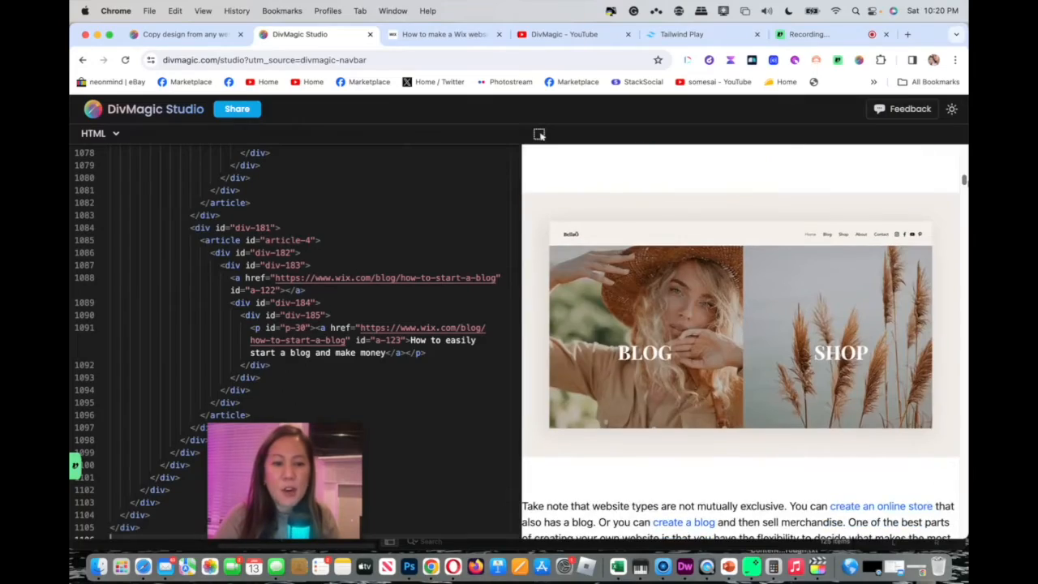
scroll("down", 3)
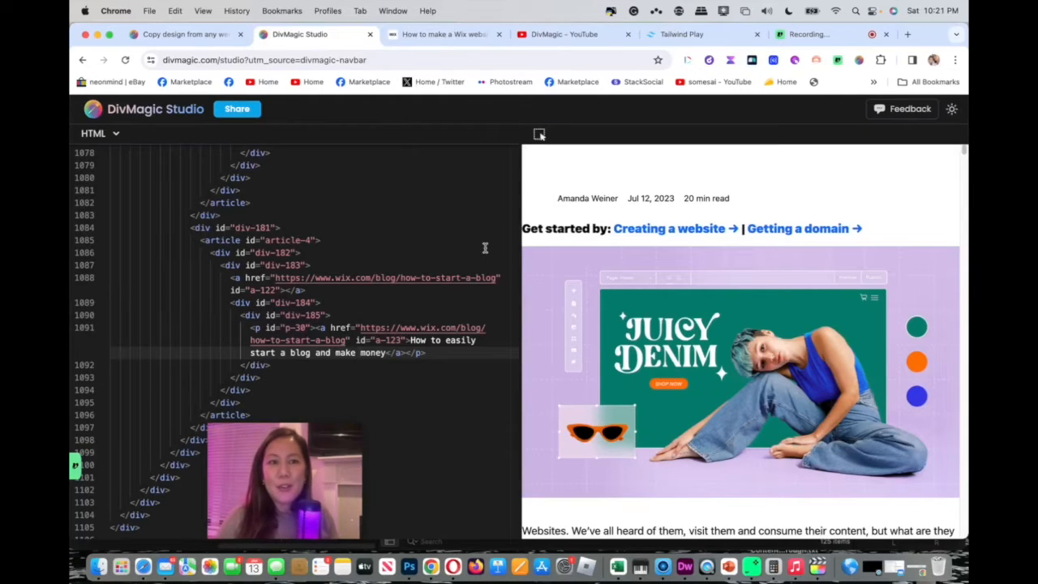
left_click(446, 35)
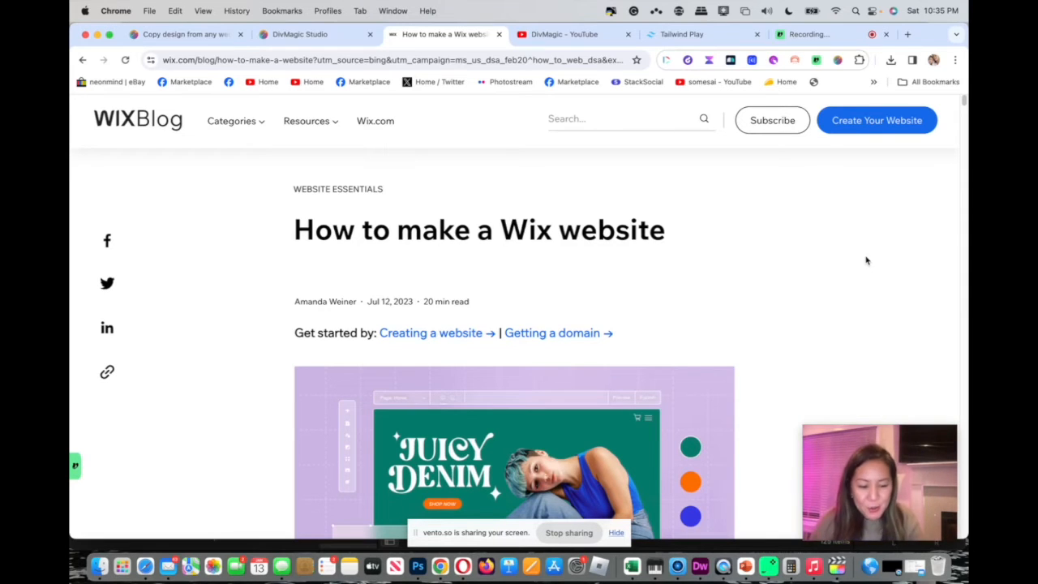
mouse_move(815, 254)
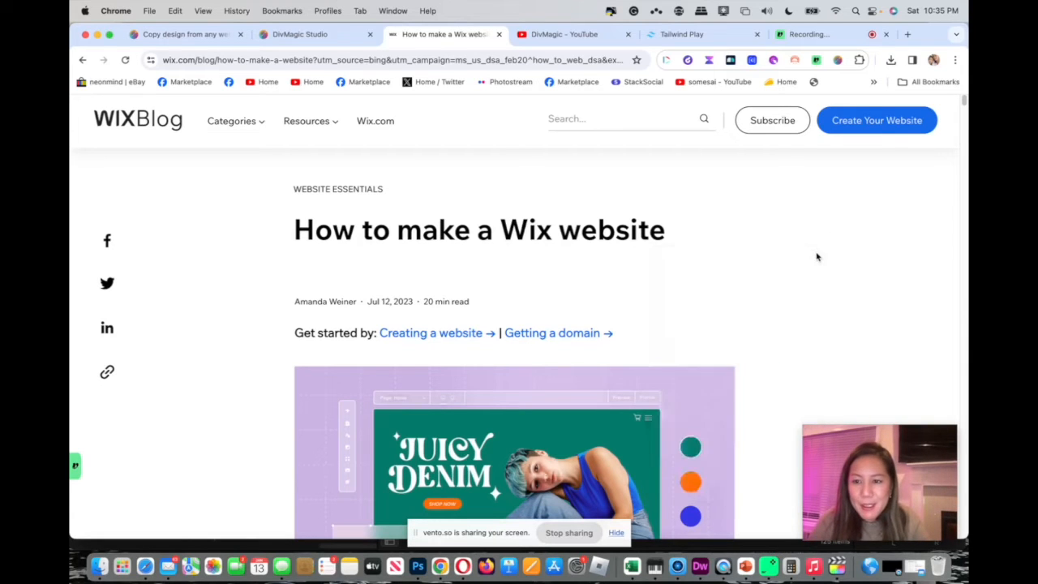
Step: Inspect the Wix article and copy its code from the DivMagic DevTools panel
right_click(816, 257)
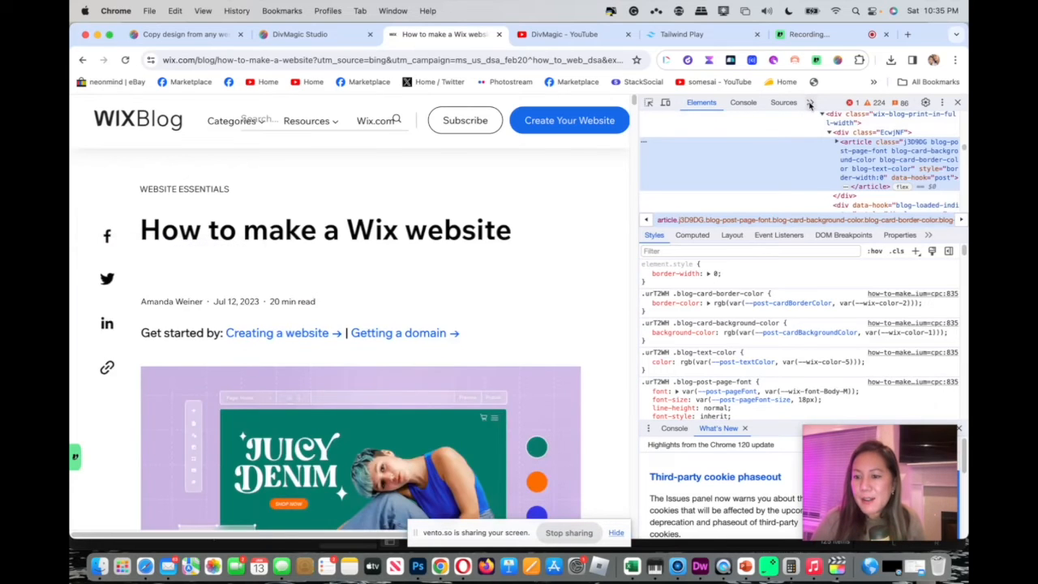
left_click(807, 102)
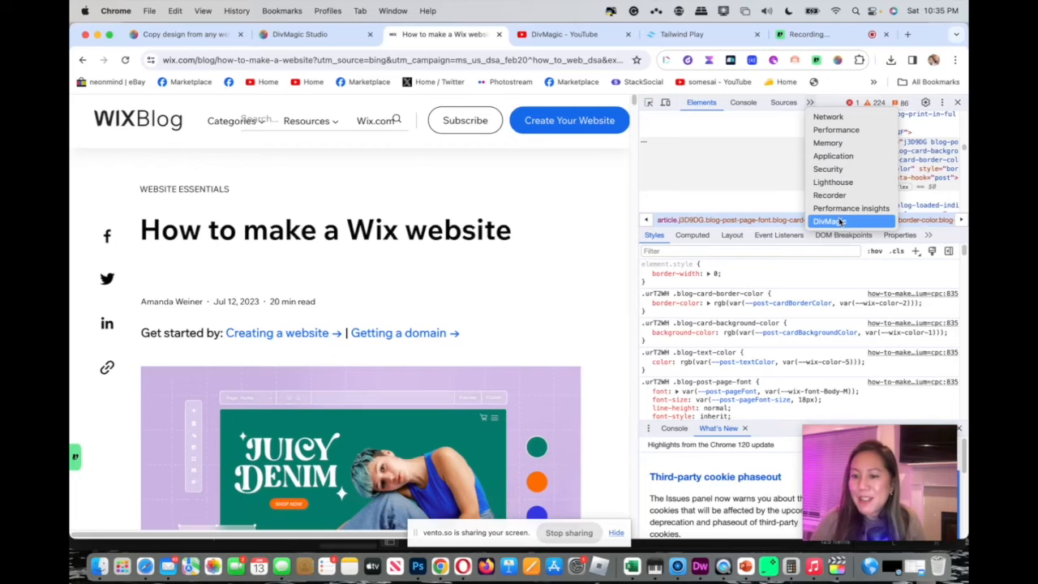
left_click(829, 222)
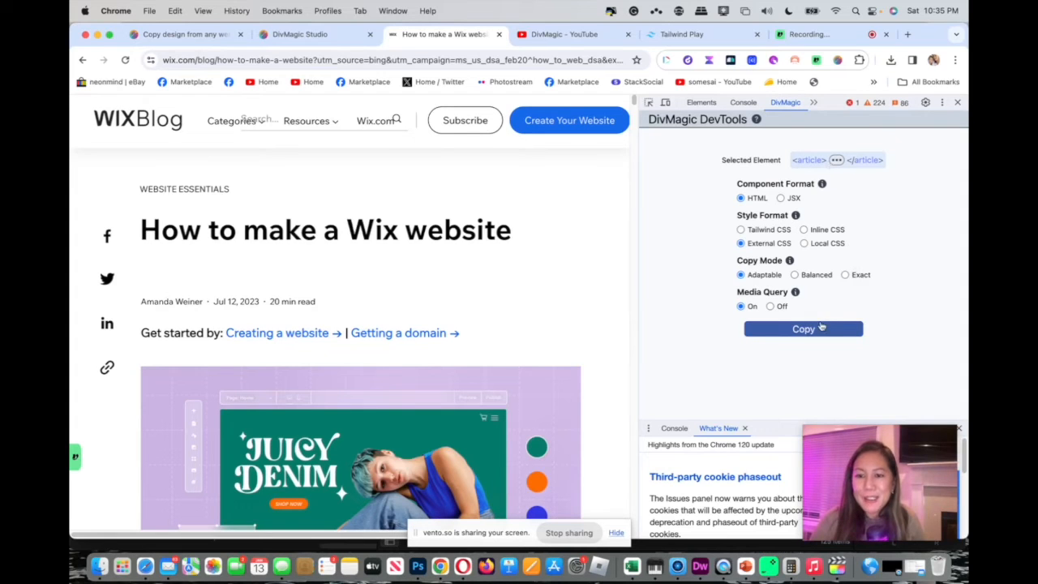
left_click(802, 329)
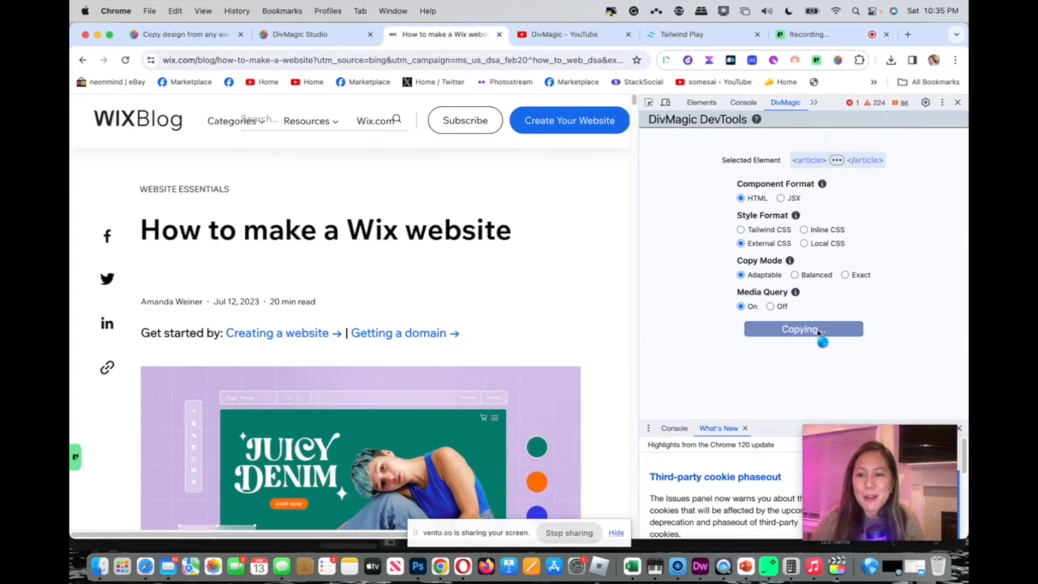
left_click(803, 328)
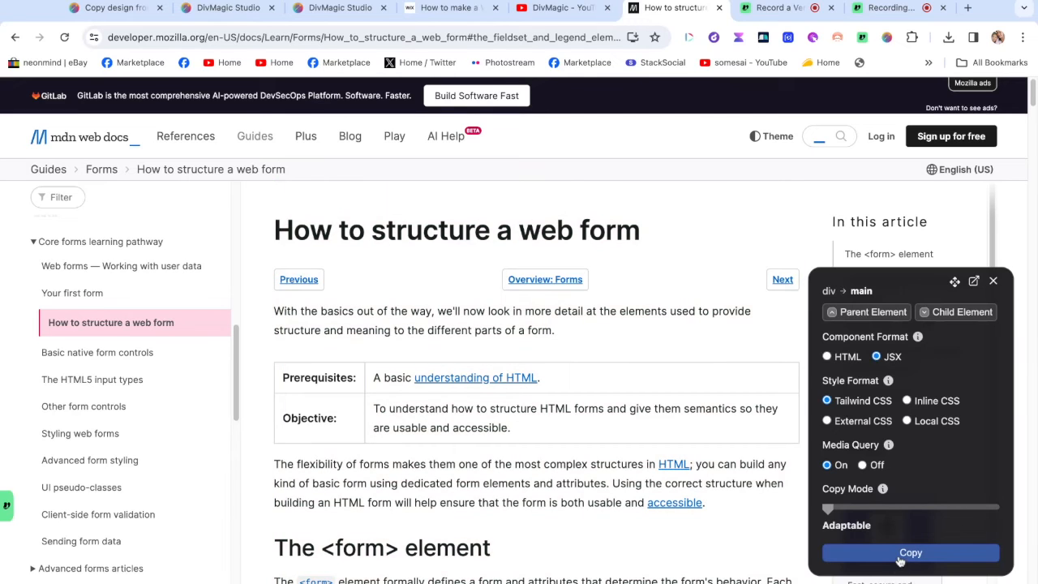
Step: Copy the MDN main section and paste it into a Studio editor set to React
left_click(993, 280)
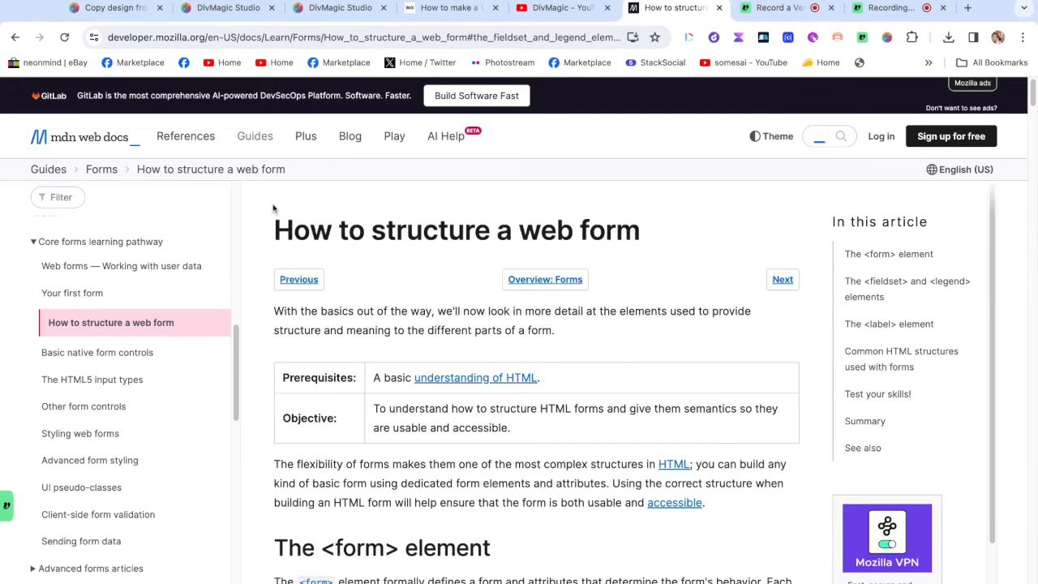
left_click(333, 7)
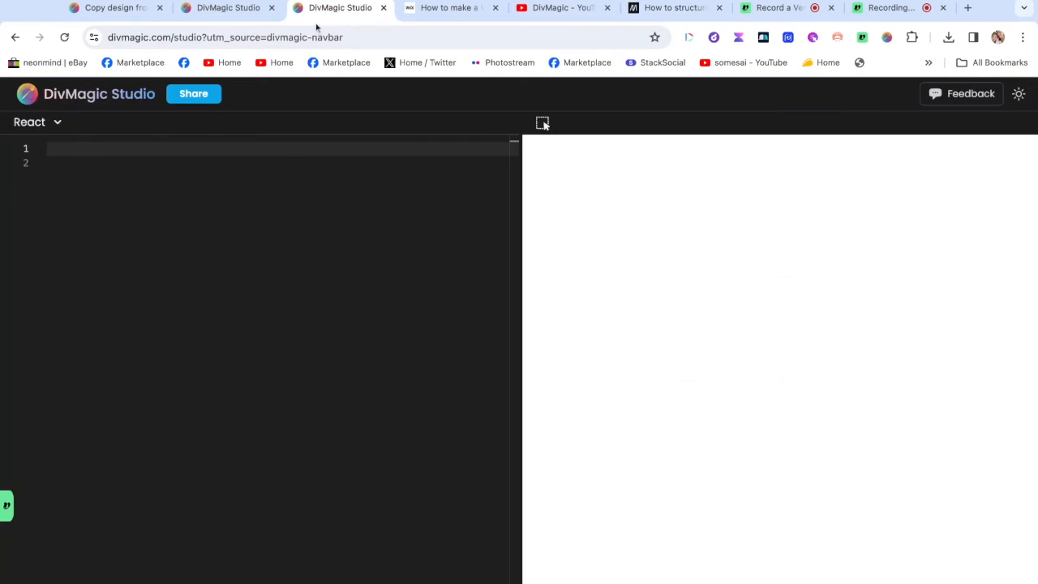
left_click(37, 122)
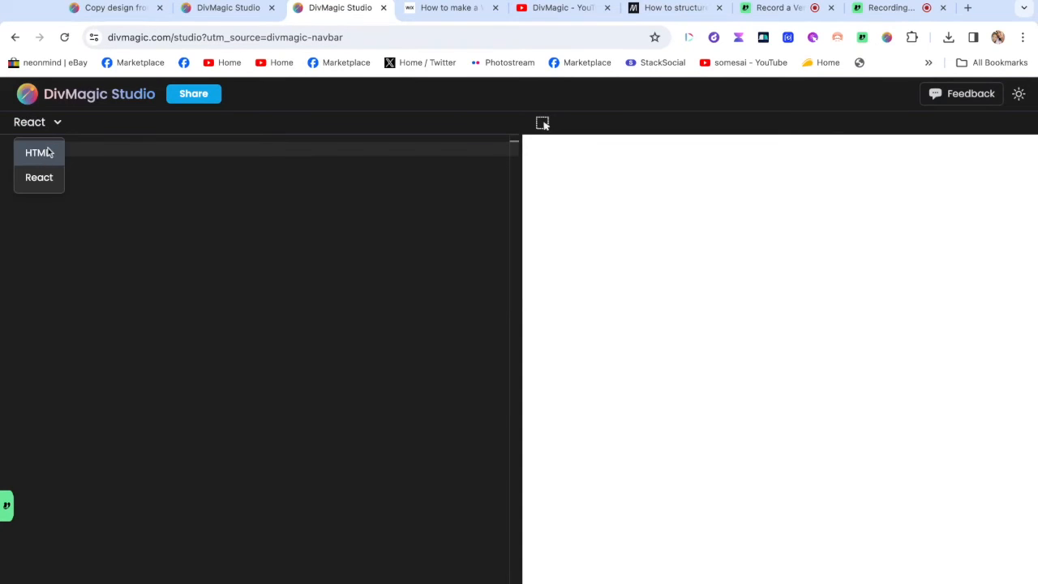
left_click(38, 153)
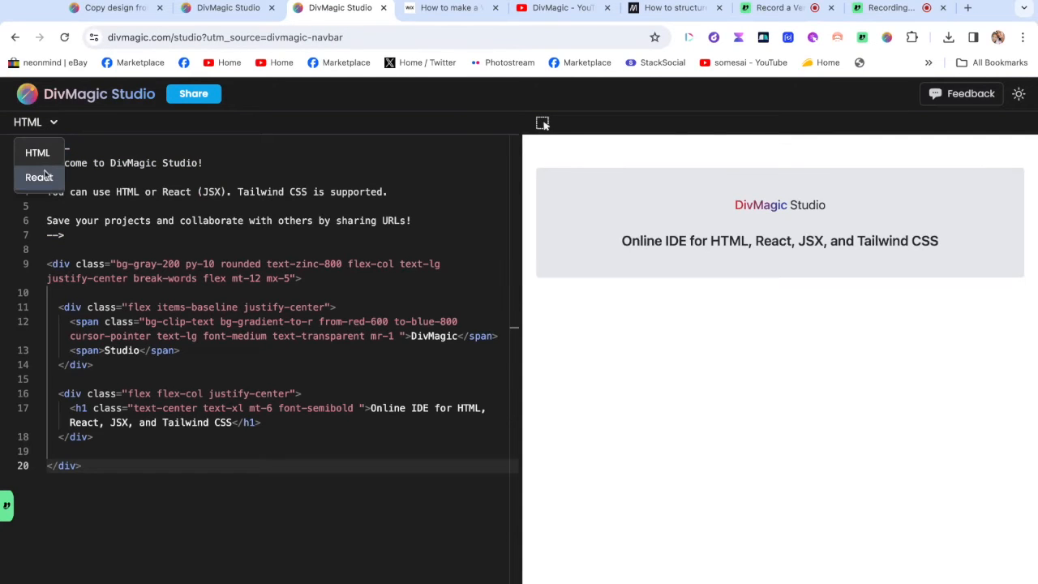
left_click(38, 177)
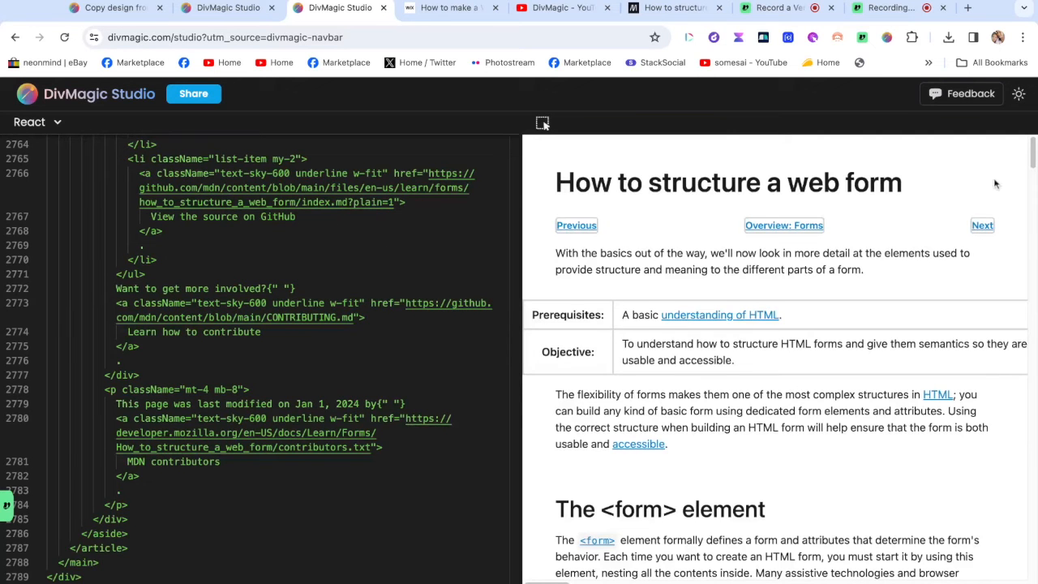
scroll("down", 3)
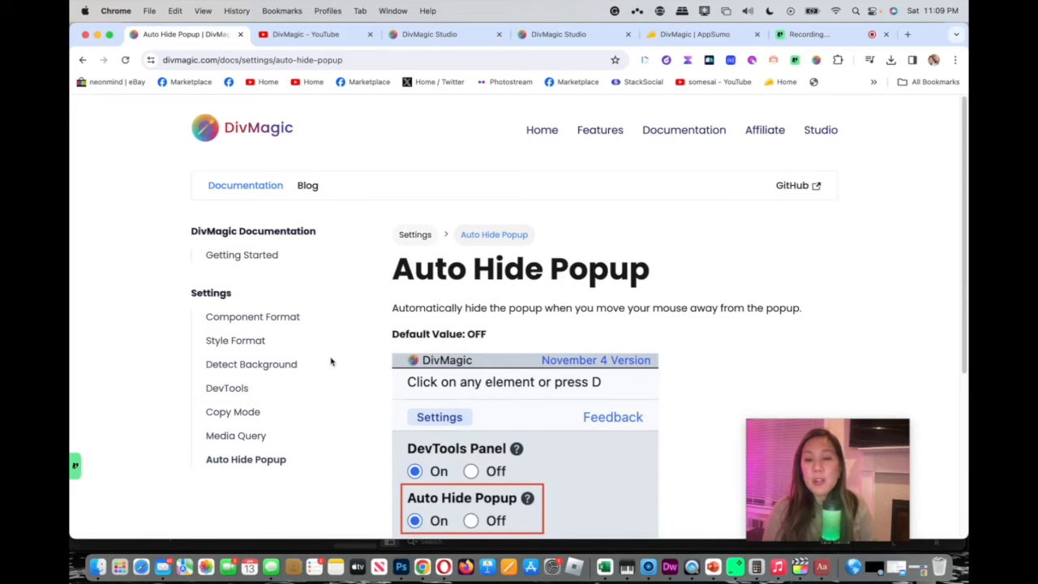
mouse_move(327, 353)
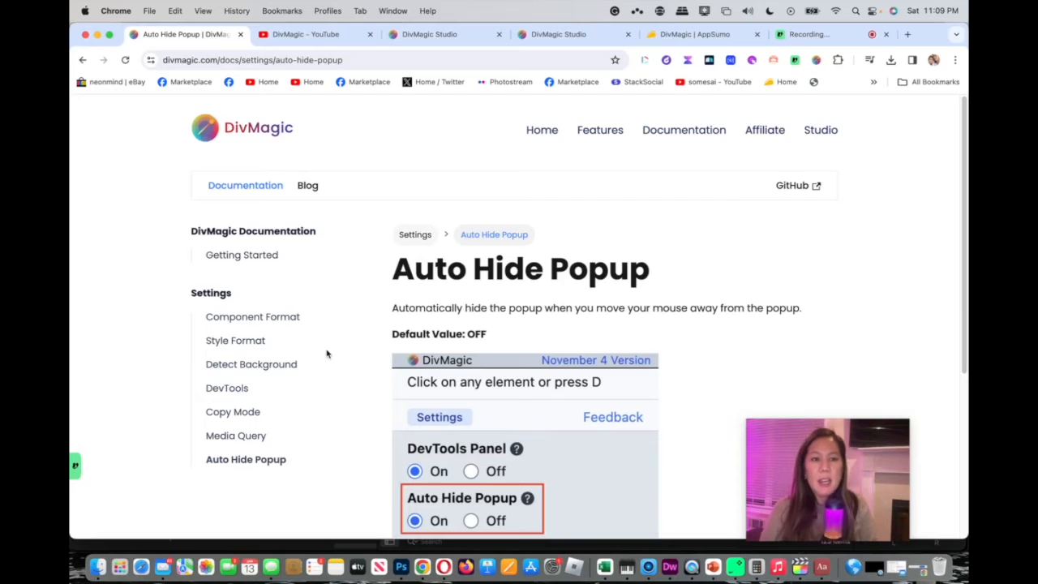
mouse_move(542, 131)
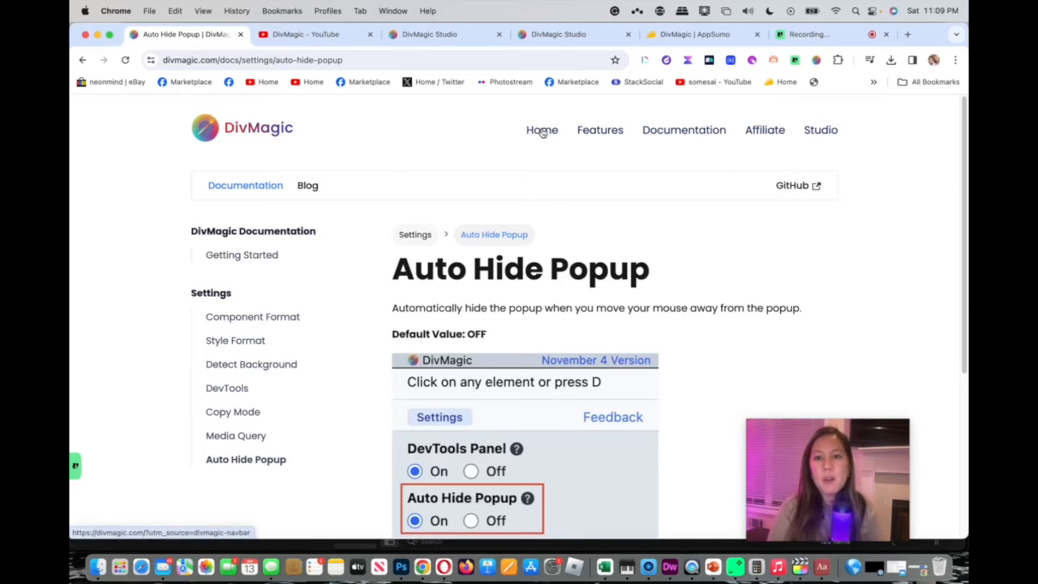
mouse_move(256, 246)
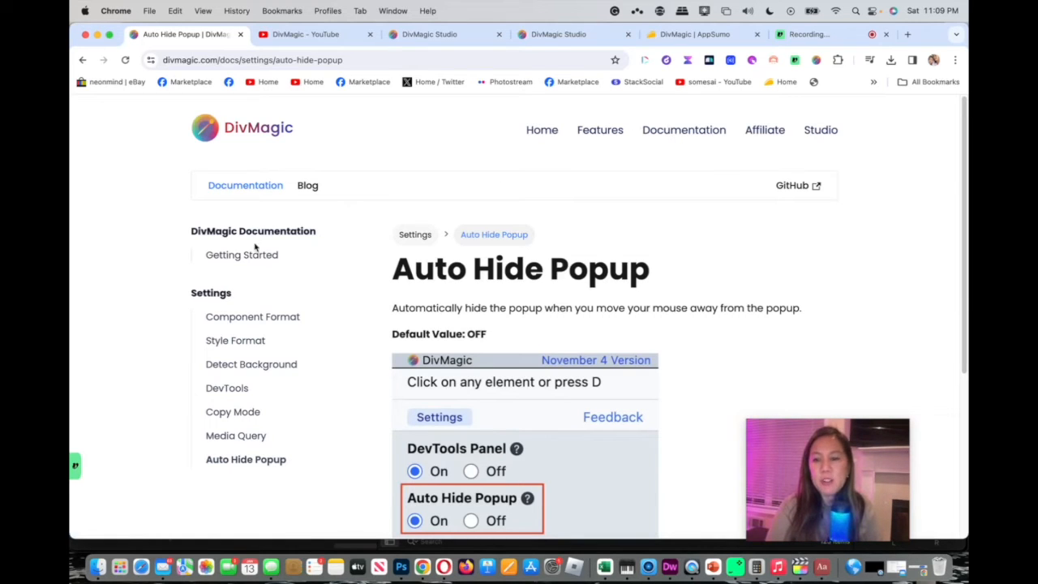
mouse_move(260, 257)
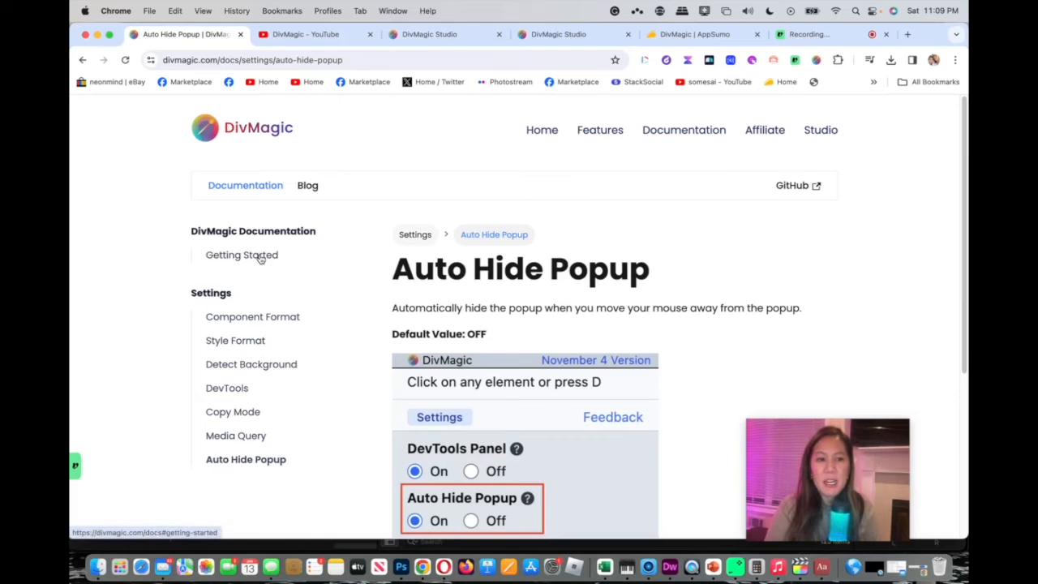
Step: Read the Getting Started, Component Format and Style Format documentation pages
left_click(241, 254)
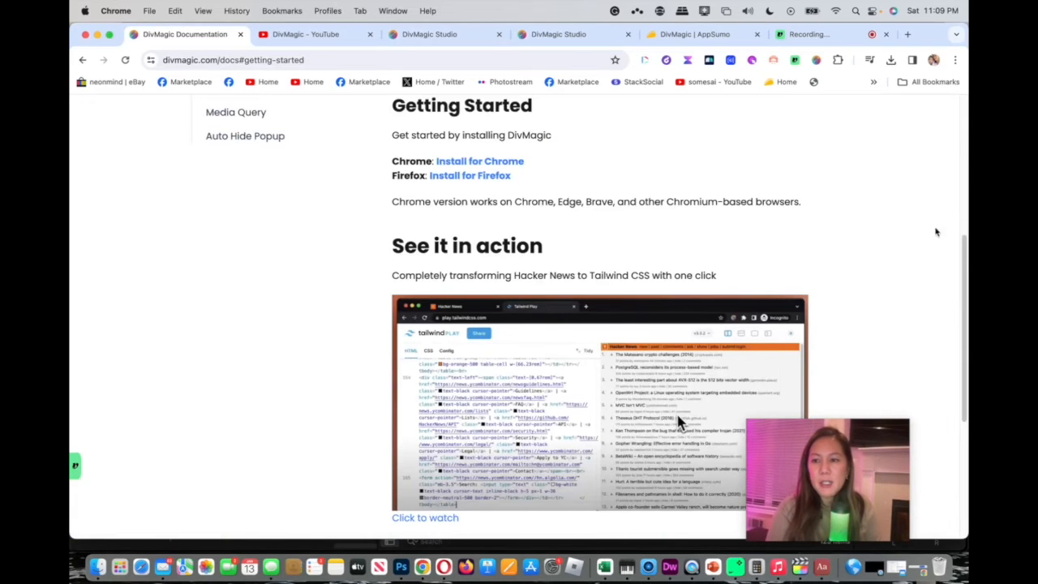
scroll("up", 3)
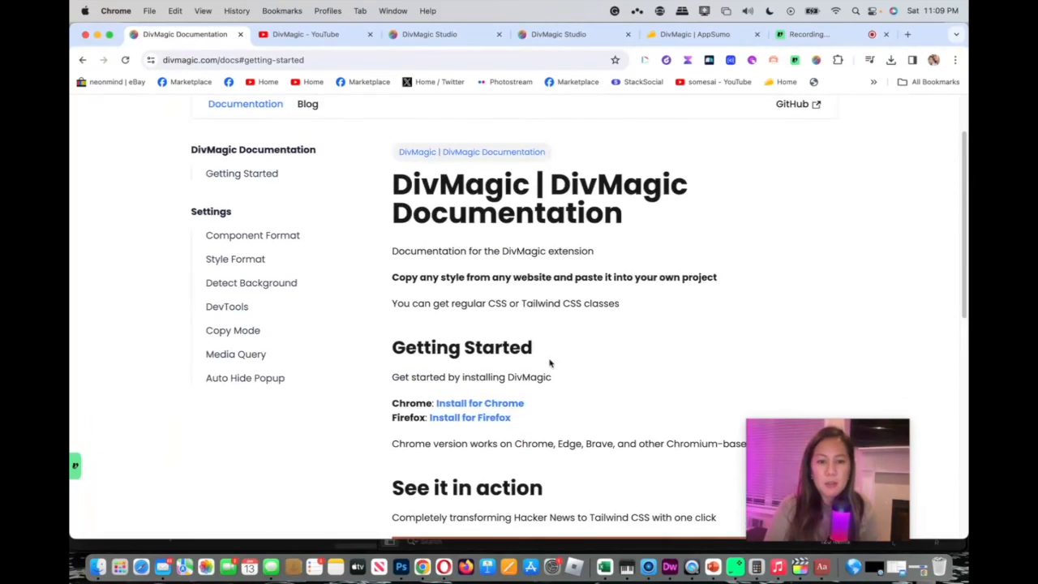
mouse_move(510, 421)
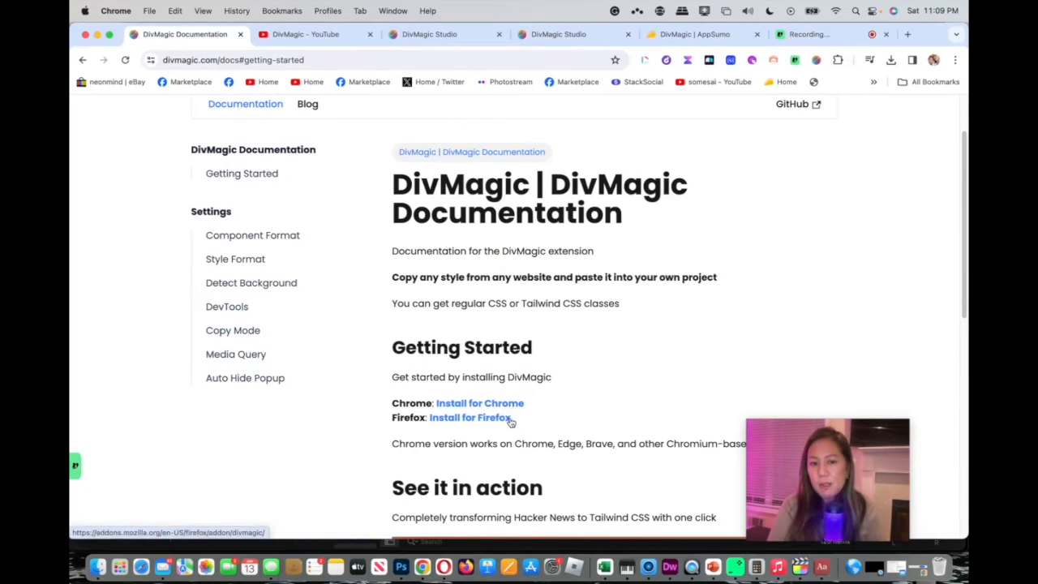
mouse_move(279, 236)
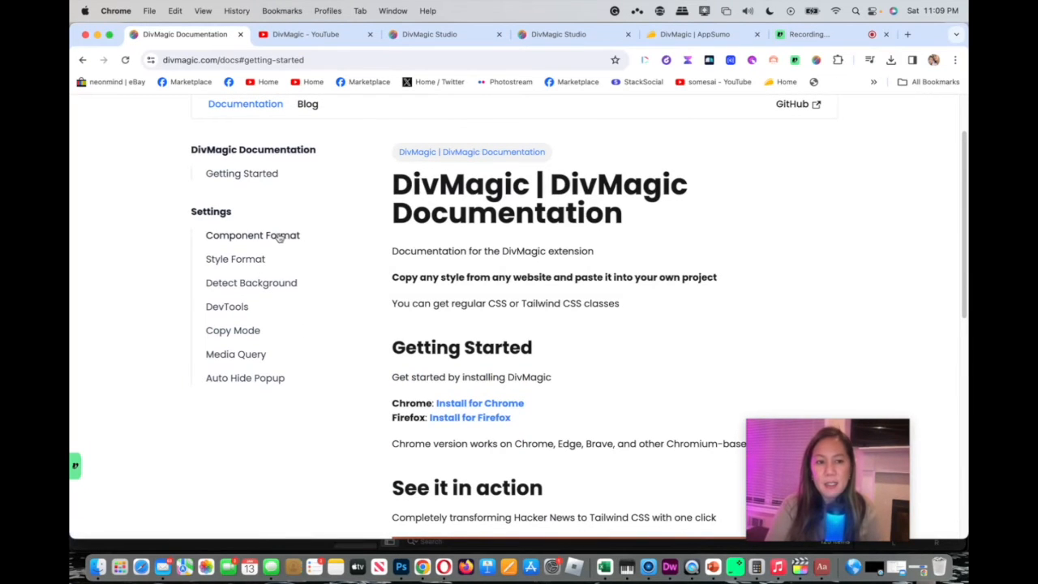
left_click(252, 235)
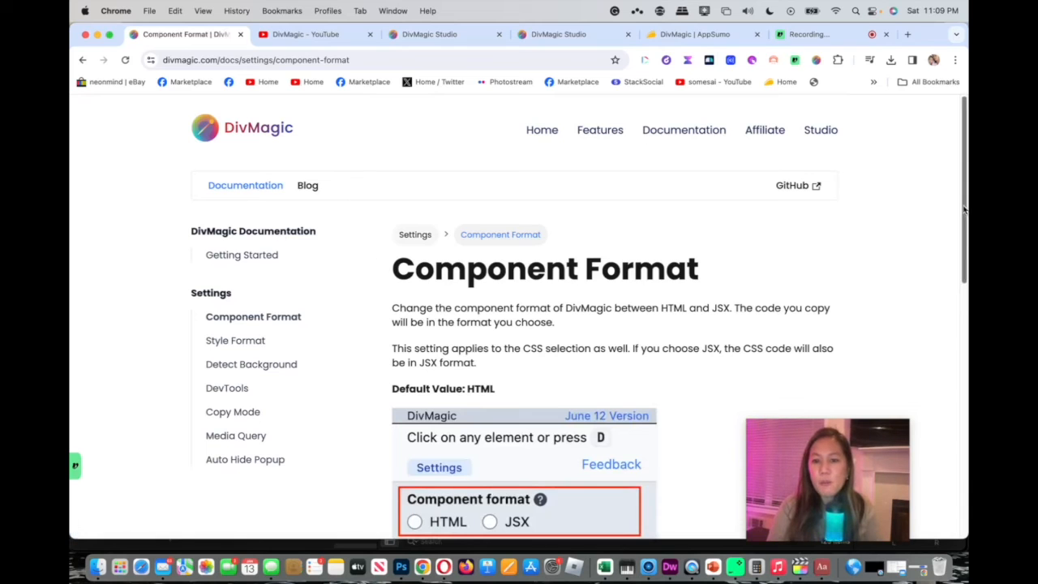
scroll("down", 3)
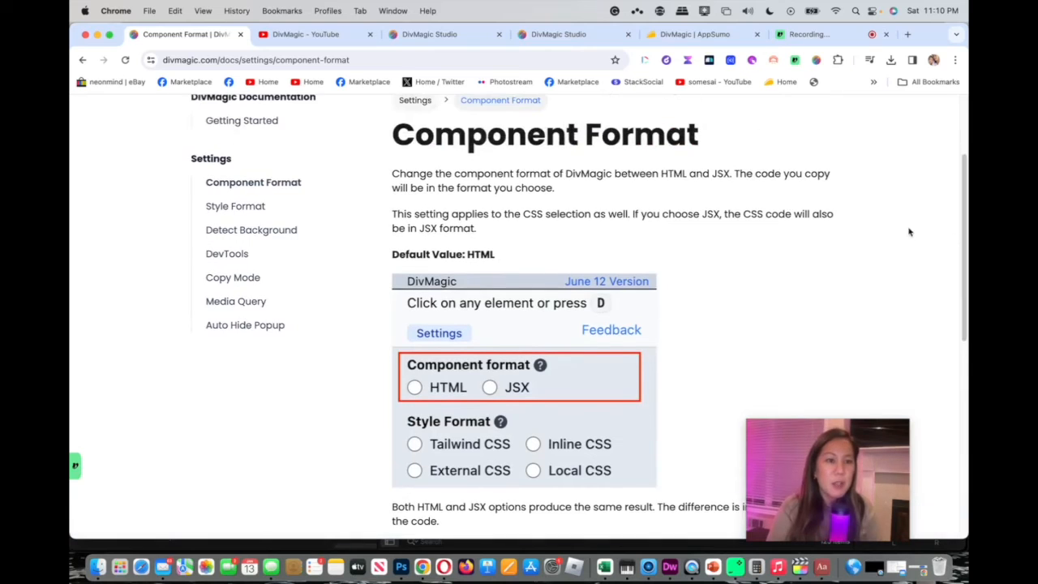
left_click(235, 206)
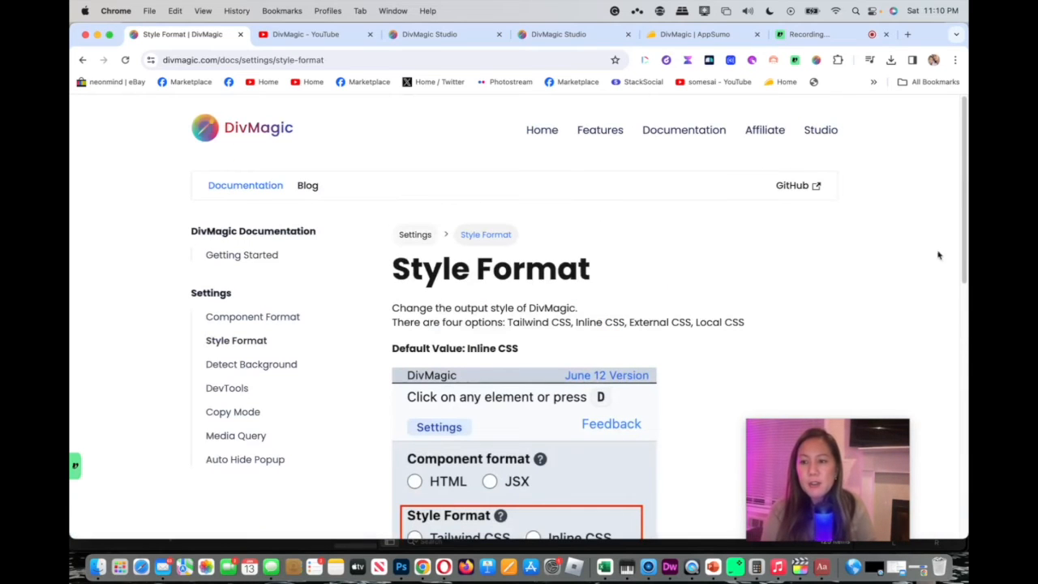
scroll("down", 3)
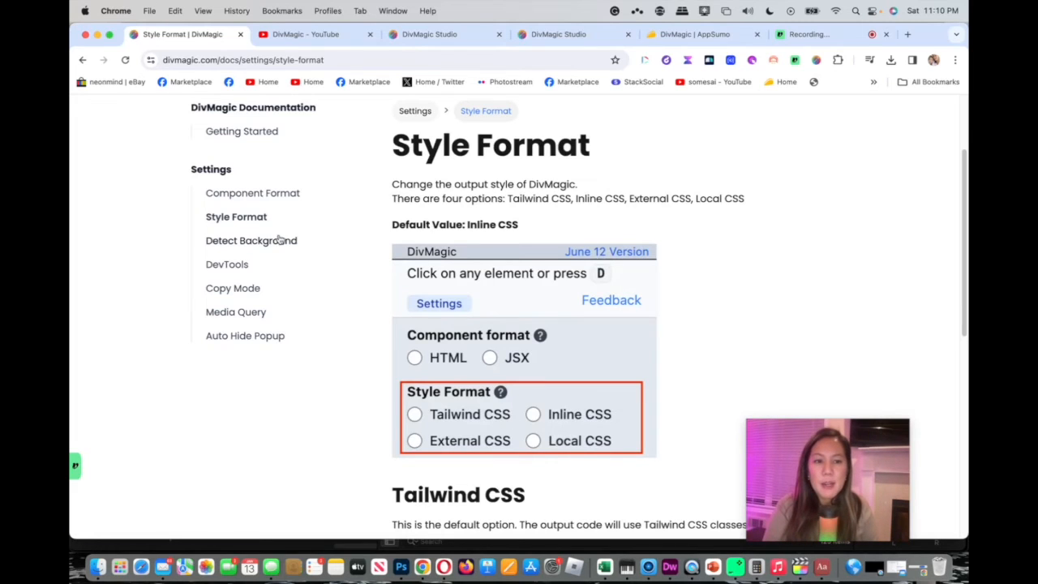
Step: Read the Detect Background, DevTools, Copy Mode, Media Query and Auto Hide Popup docs
left_click(250, 240)
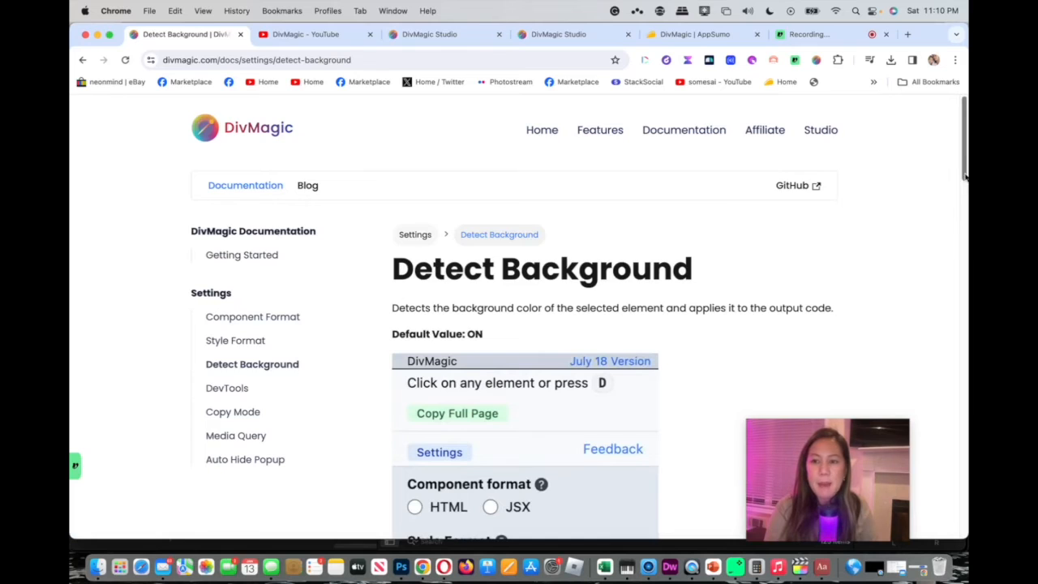
scroll("down", 3)
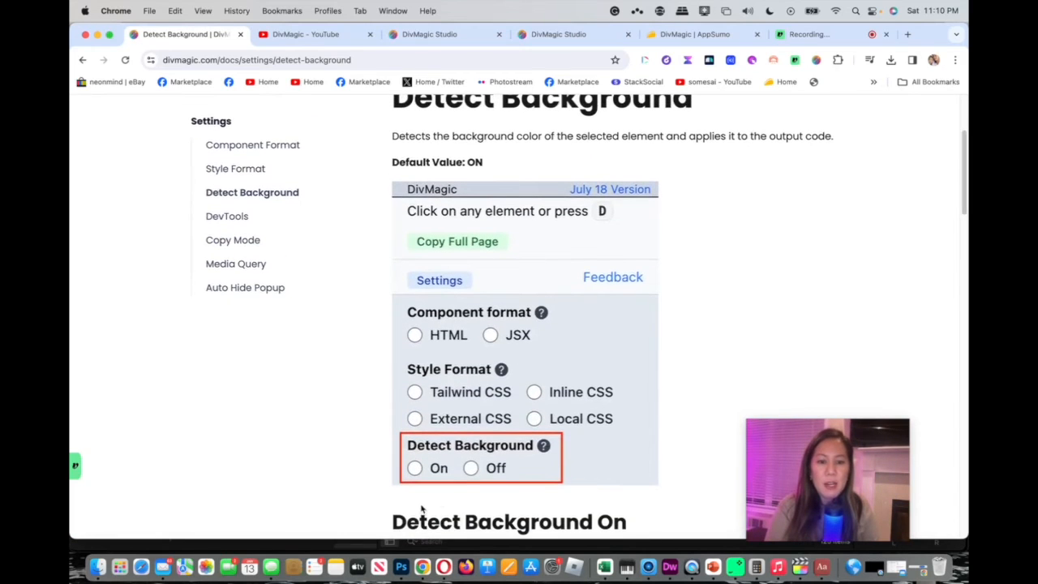
mouse_move(234, 220)
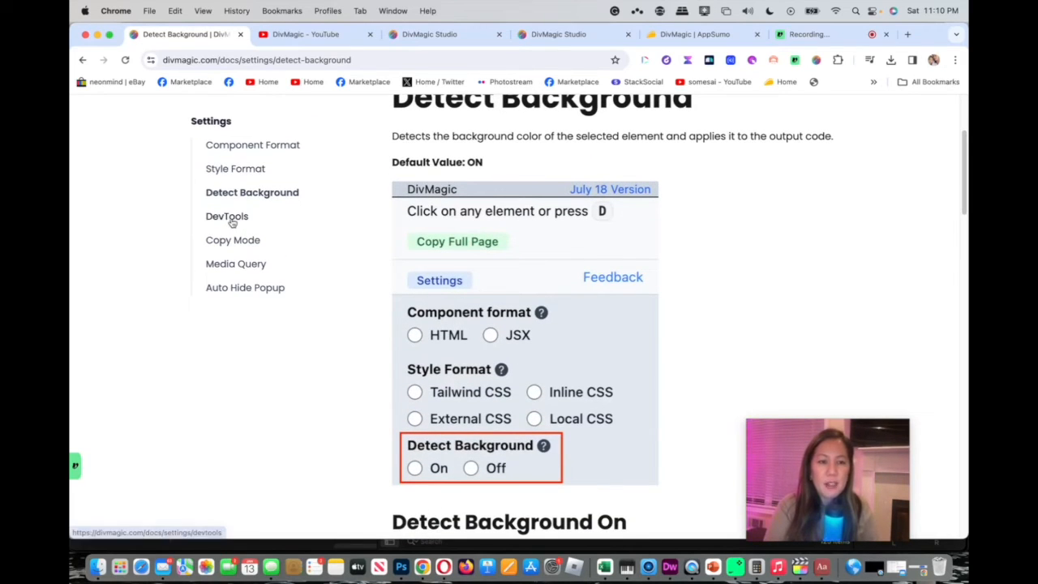
left_click(227, 216)
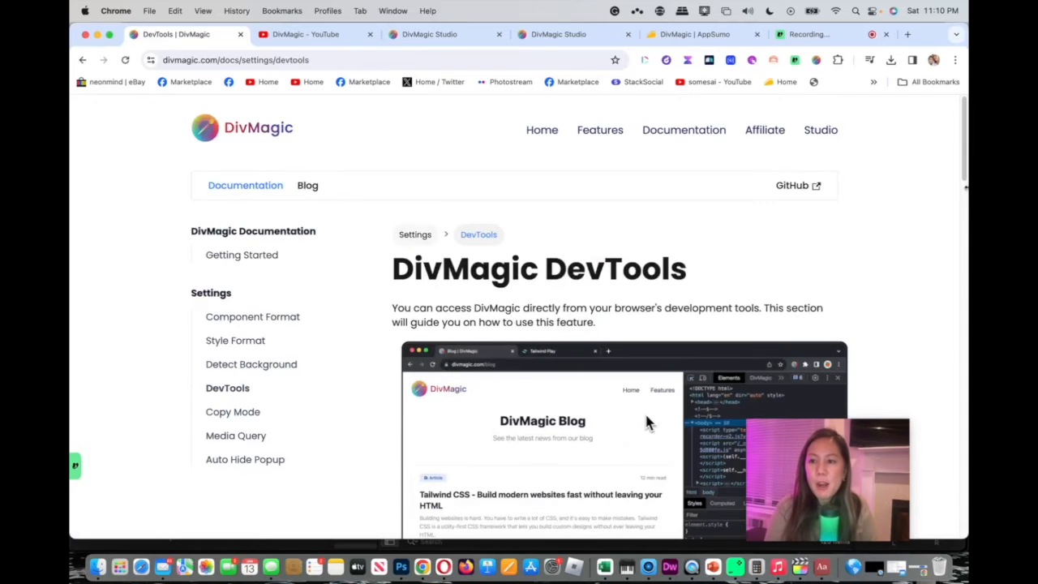
scroll("down", 3)
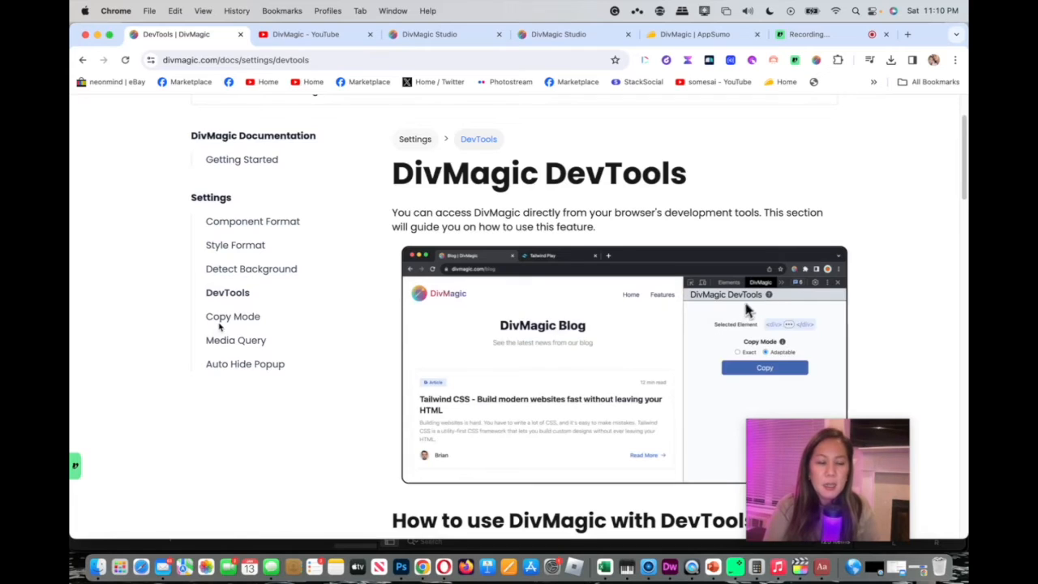
left_click(233, 316)
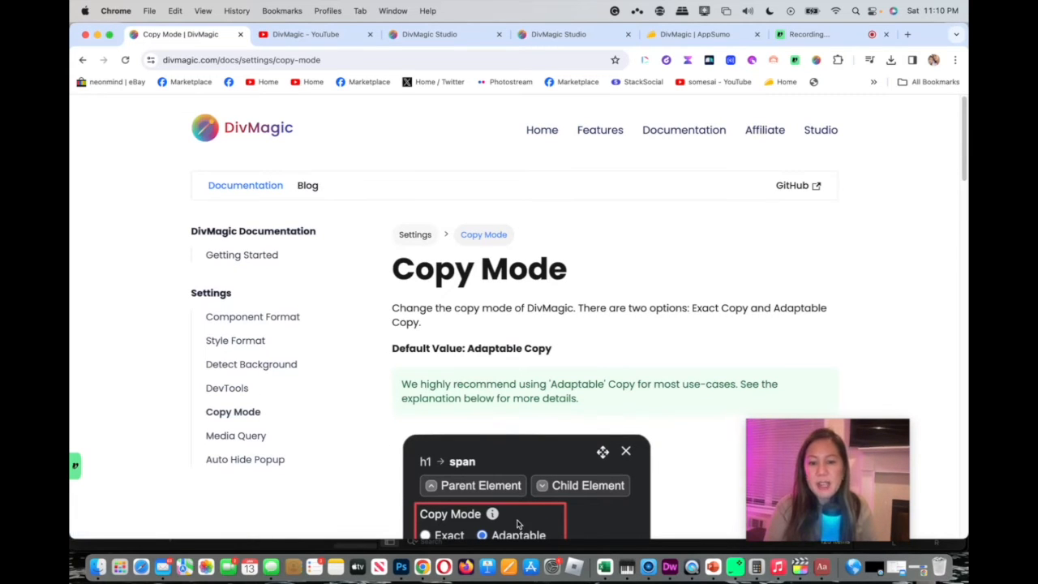
mouse_move(219, 437)
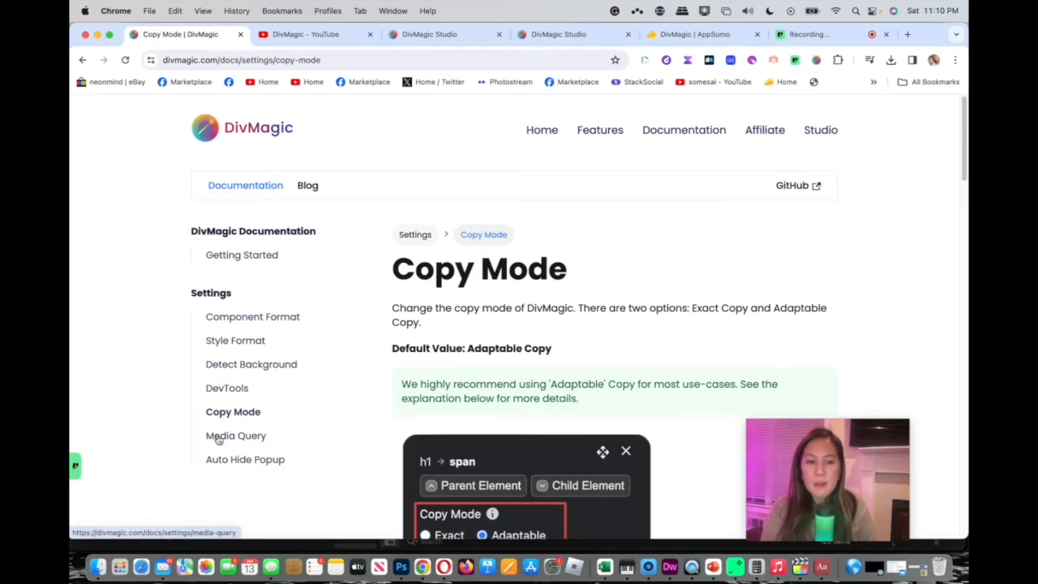
left_click(235, 435)
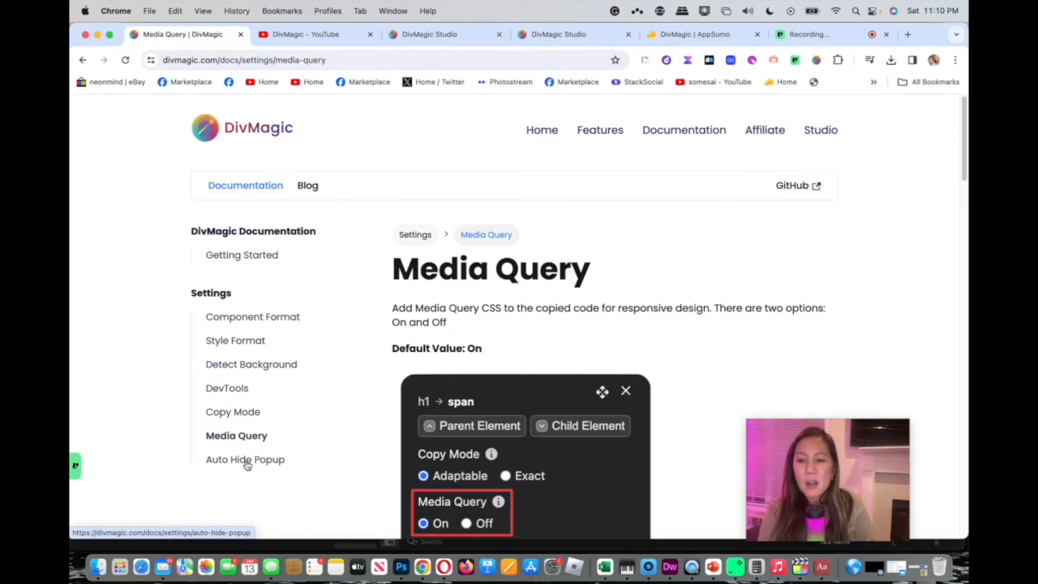
left_click(245, 459)
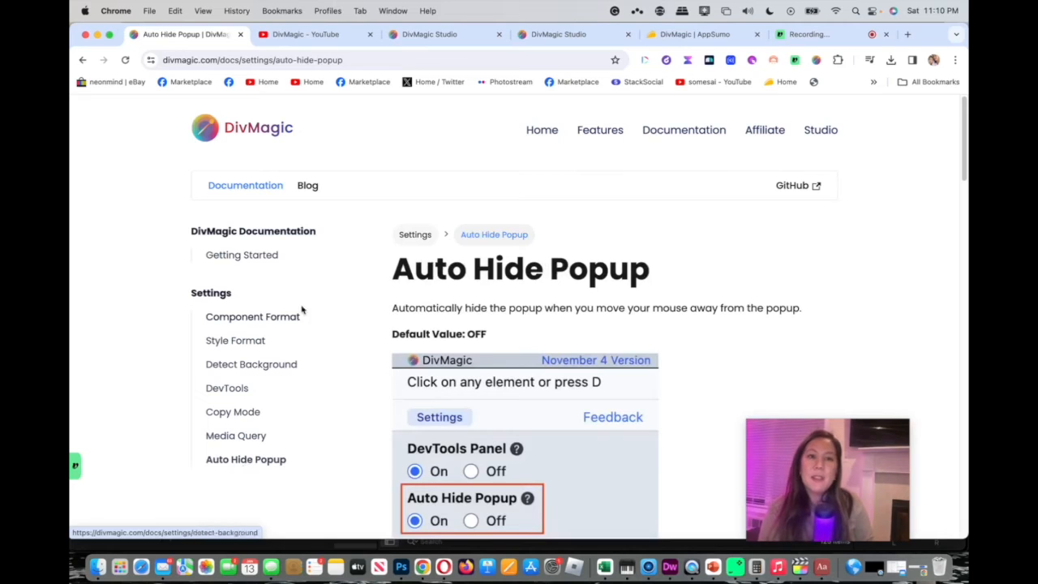
Step: View the DivMagic YouTube channel, then the AppSumo deal's $29 Lifetime Access plan
left_click(314, 34)
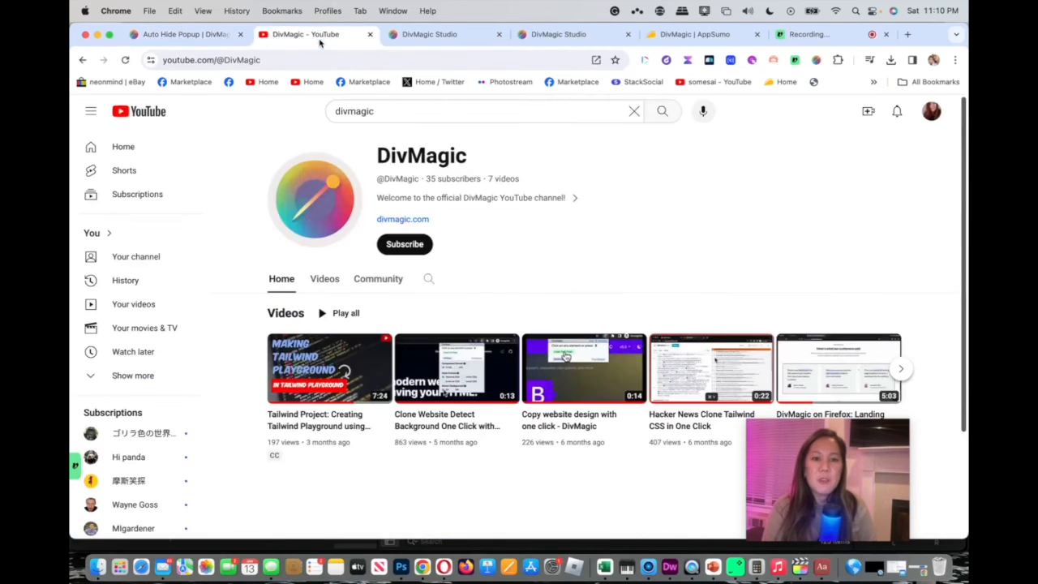
mouse_move(704, 336)
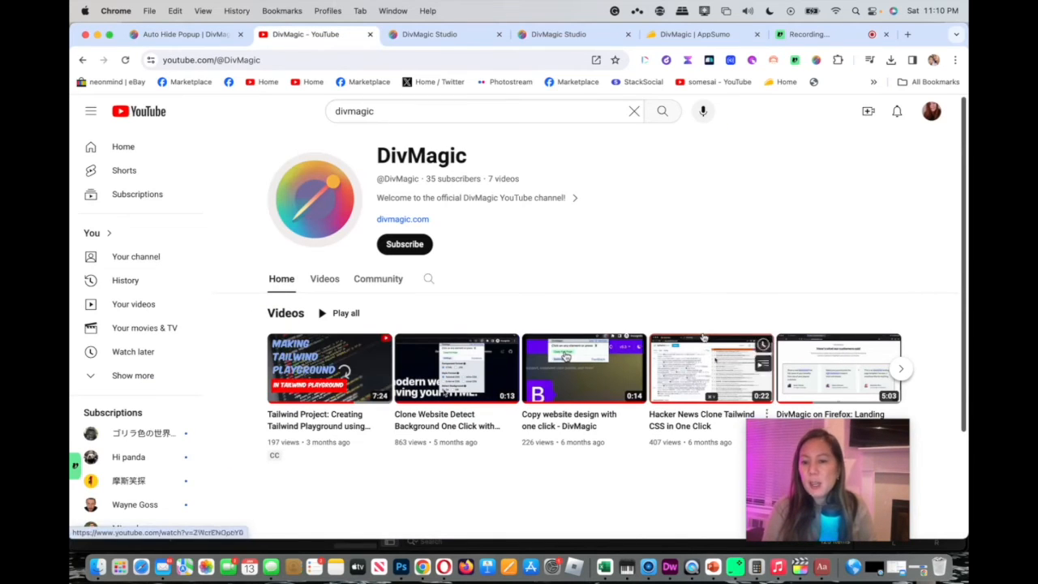
mouse_move(847, 360)
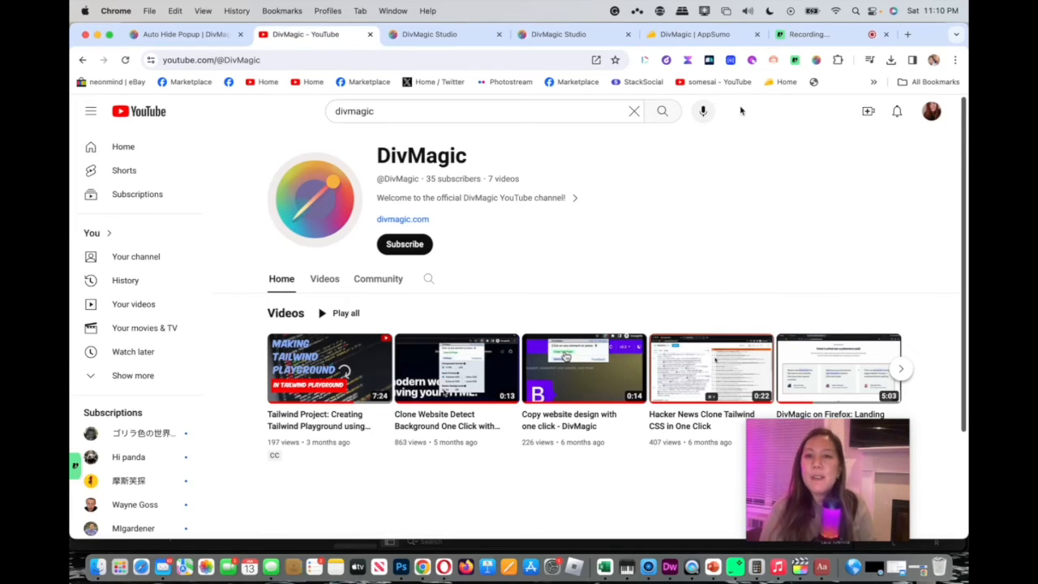
left_click(705, 34)
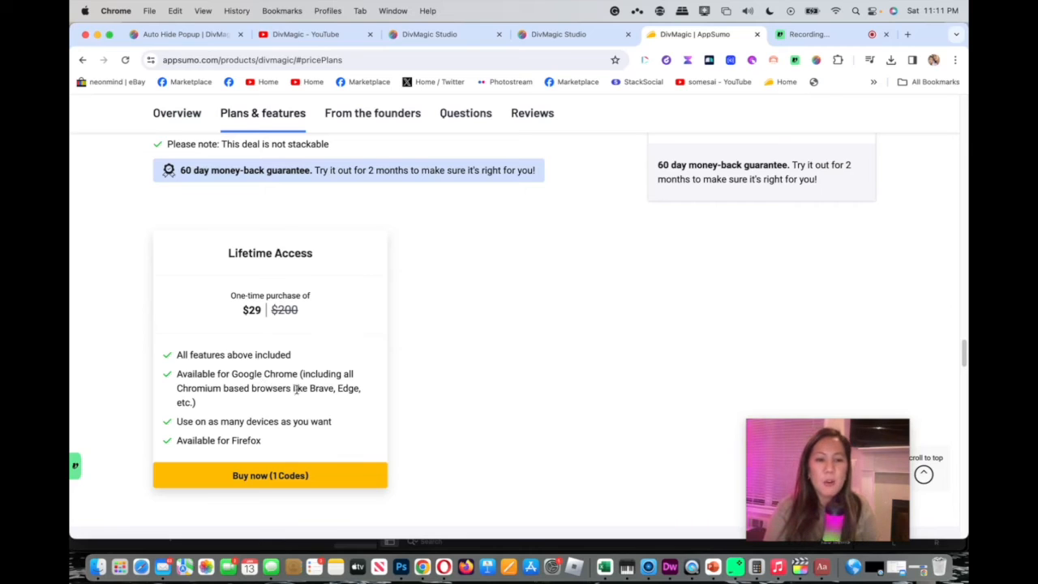
mouse_move(326, 400)
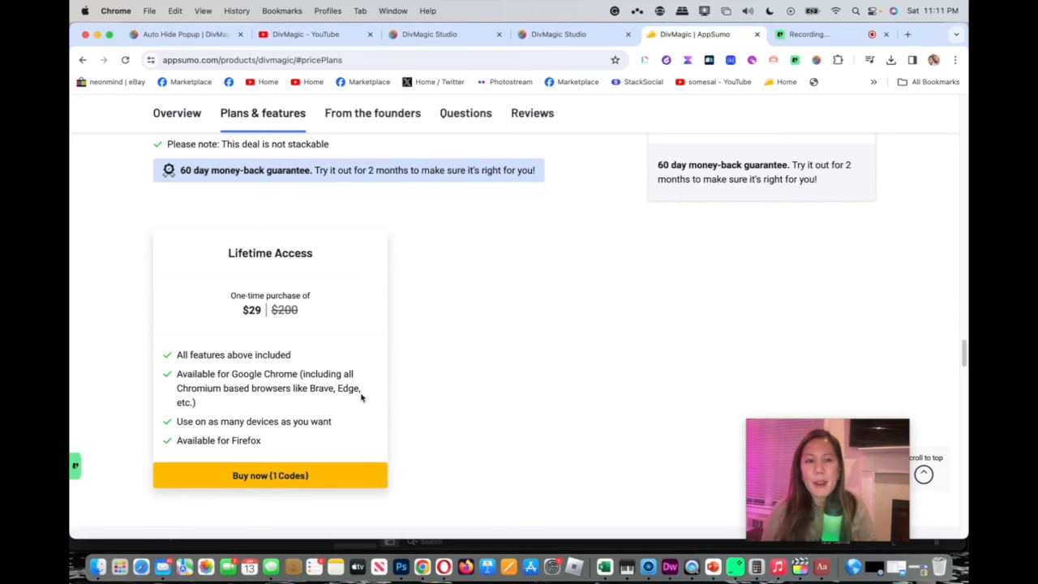
mouse_move(557, 213)
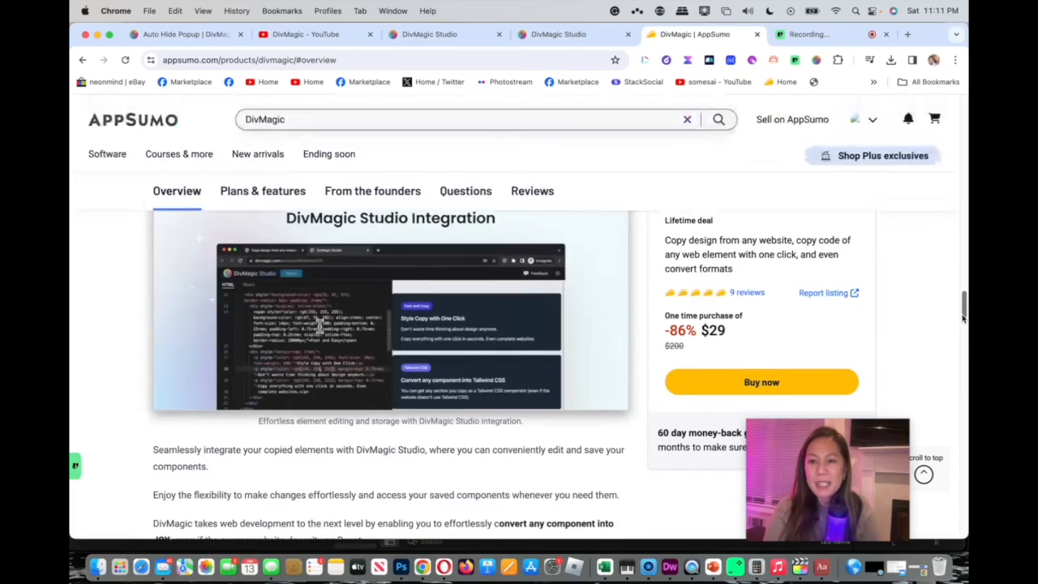
scroll("down", 3)
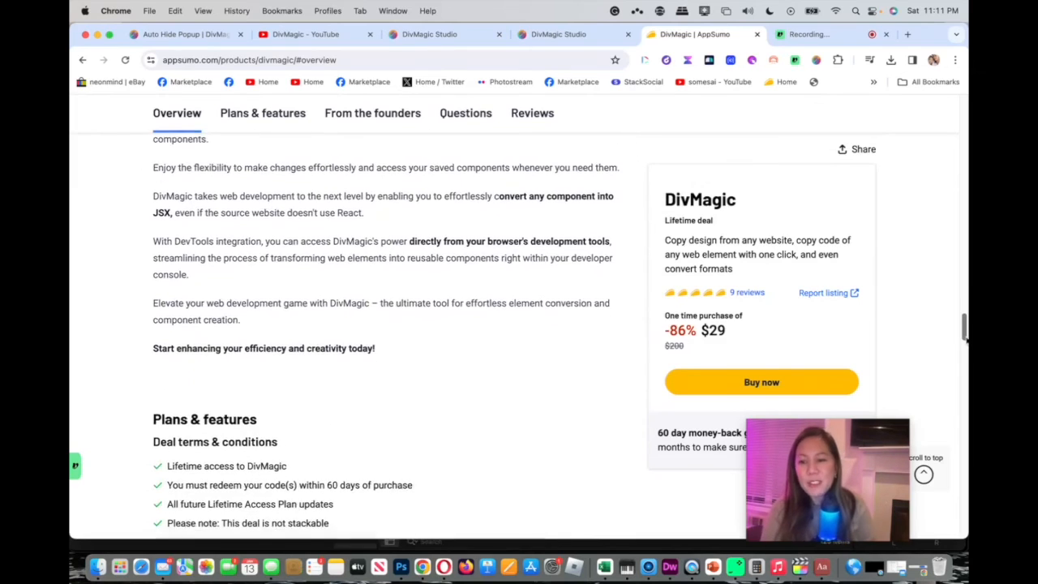
scroll("down", 3)
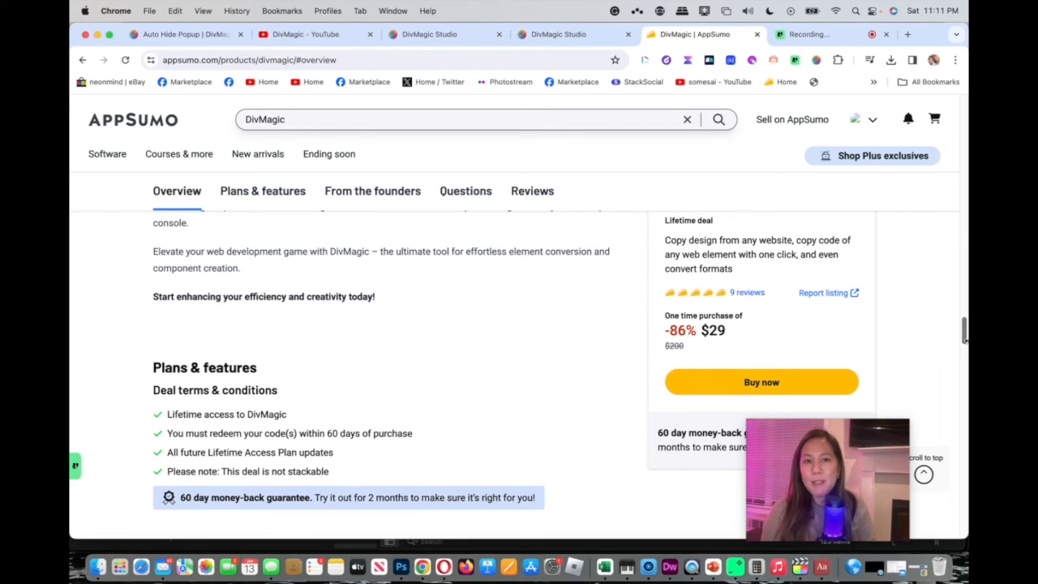
mouse_move(640, 346)
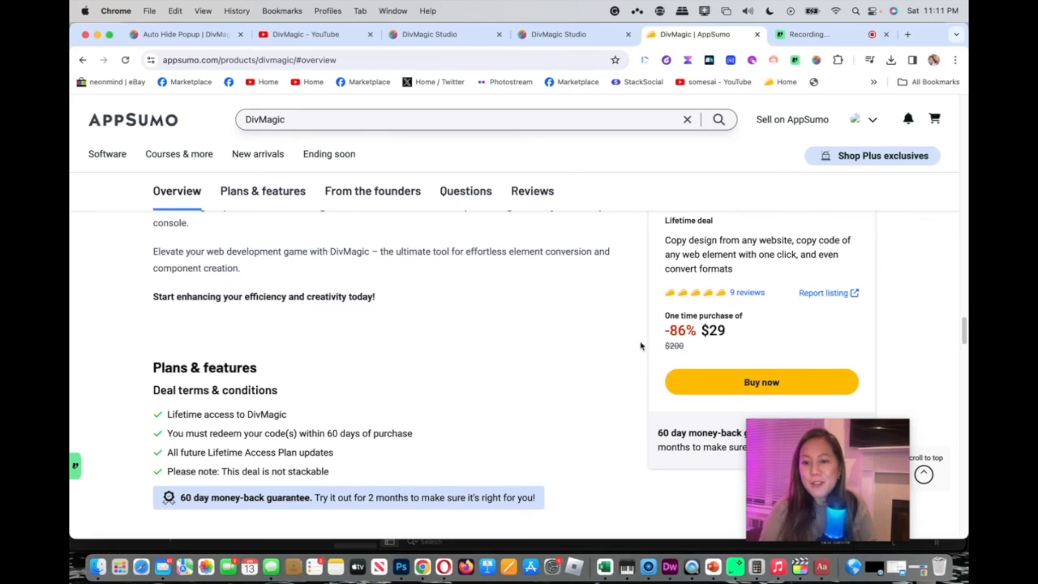
mouse_move(567, 362)
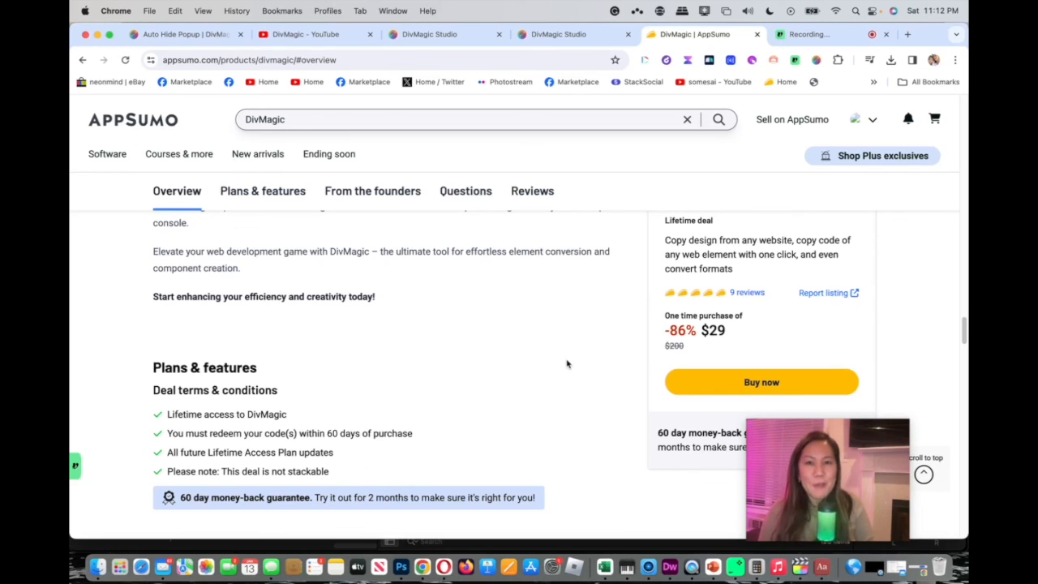
mouse_move(592, 233)
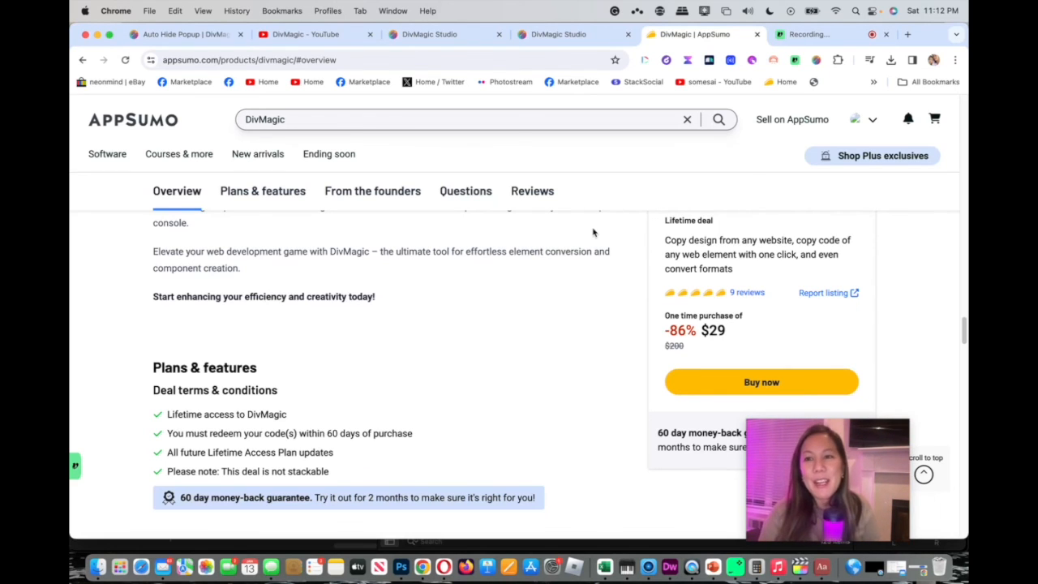